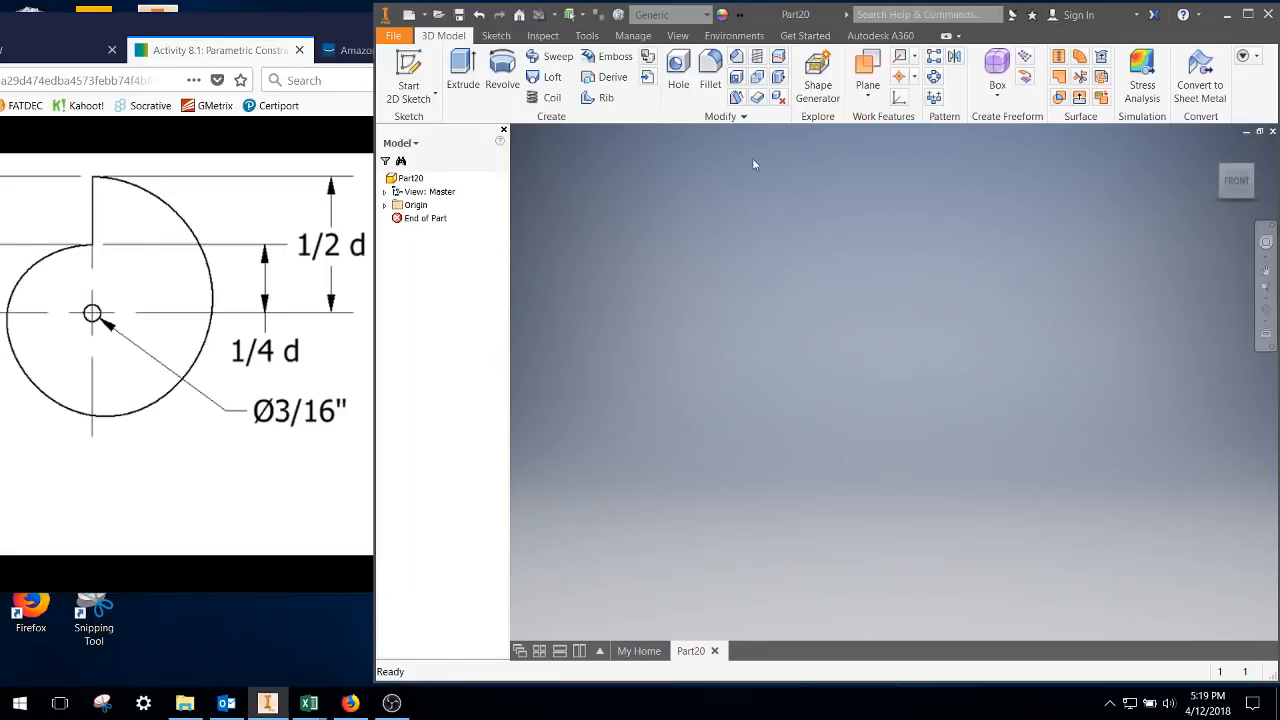
Step: Open the Parameters dialog from the Manage tools to define the sizing parameter d
{"action": "left_click", "coordinate": [632, 35]}
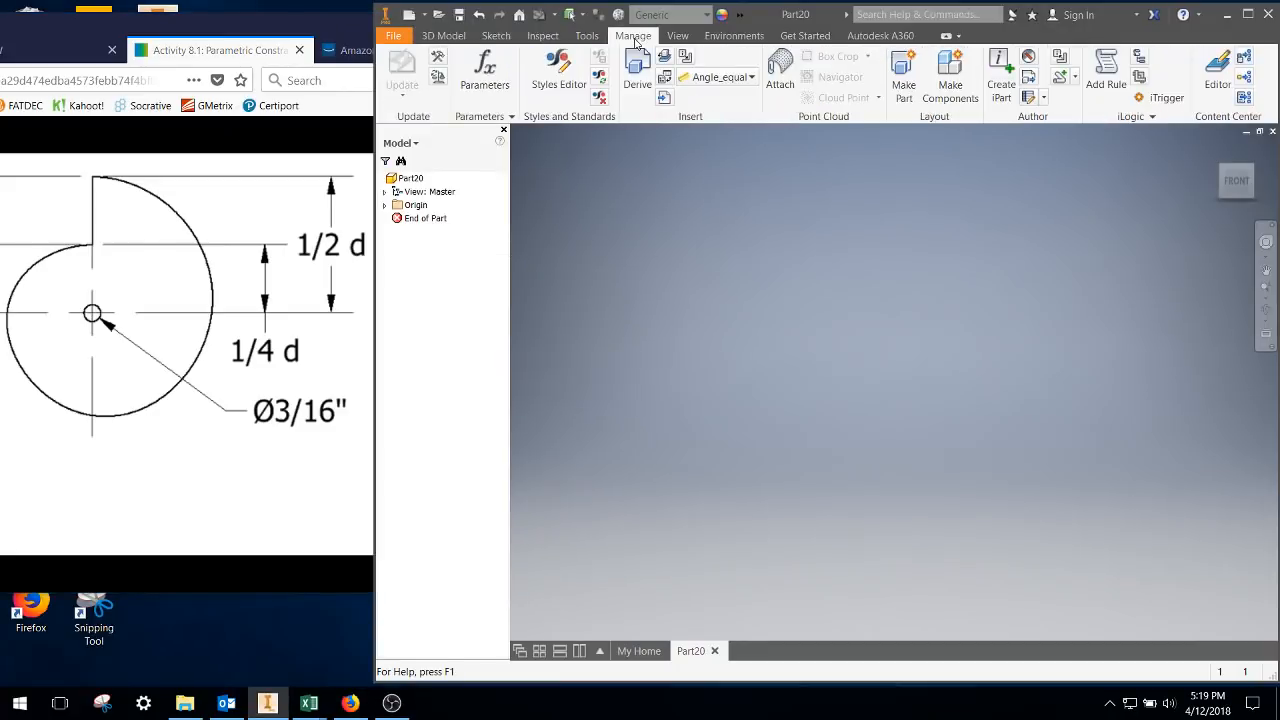
{"action": "left_click", "coordinate": [484, 70]}
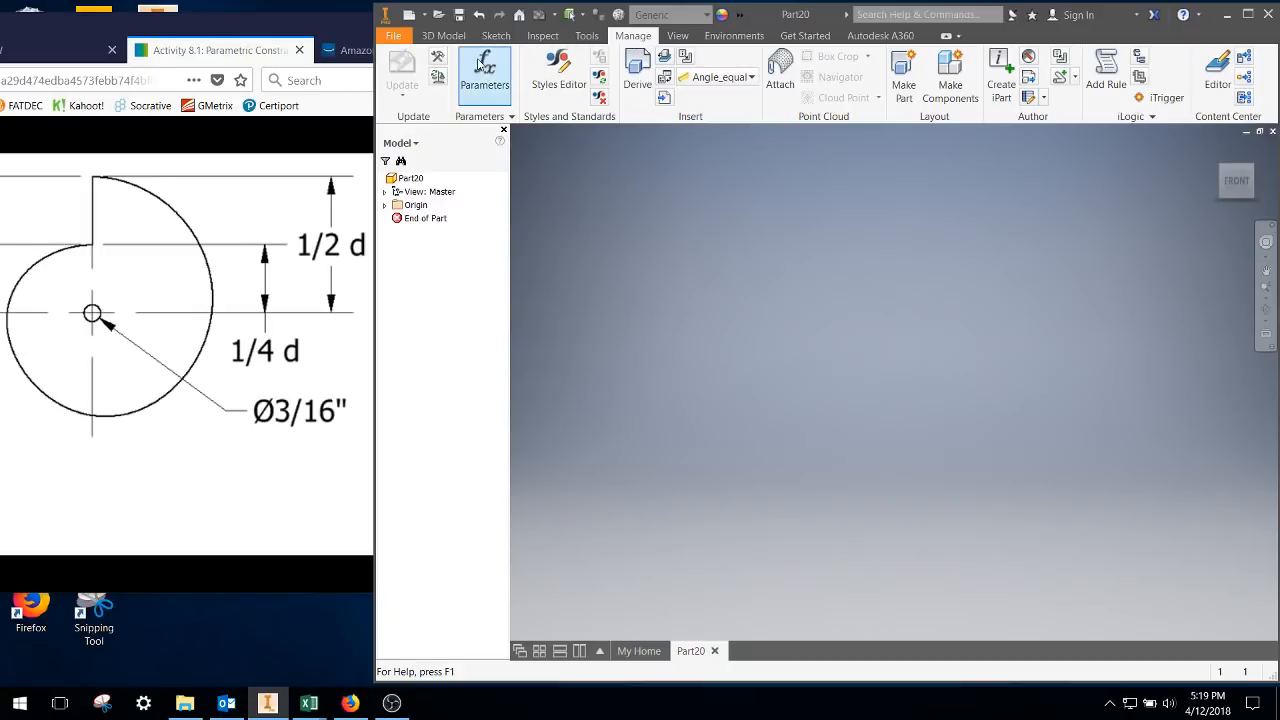
{"action": "left_click", "coordinate": [484, 70]}
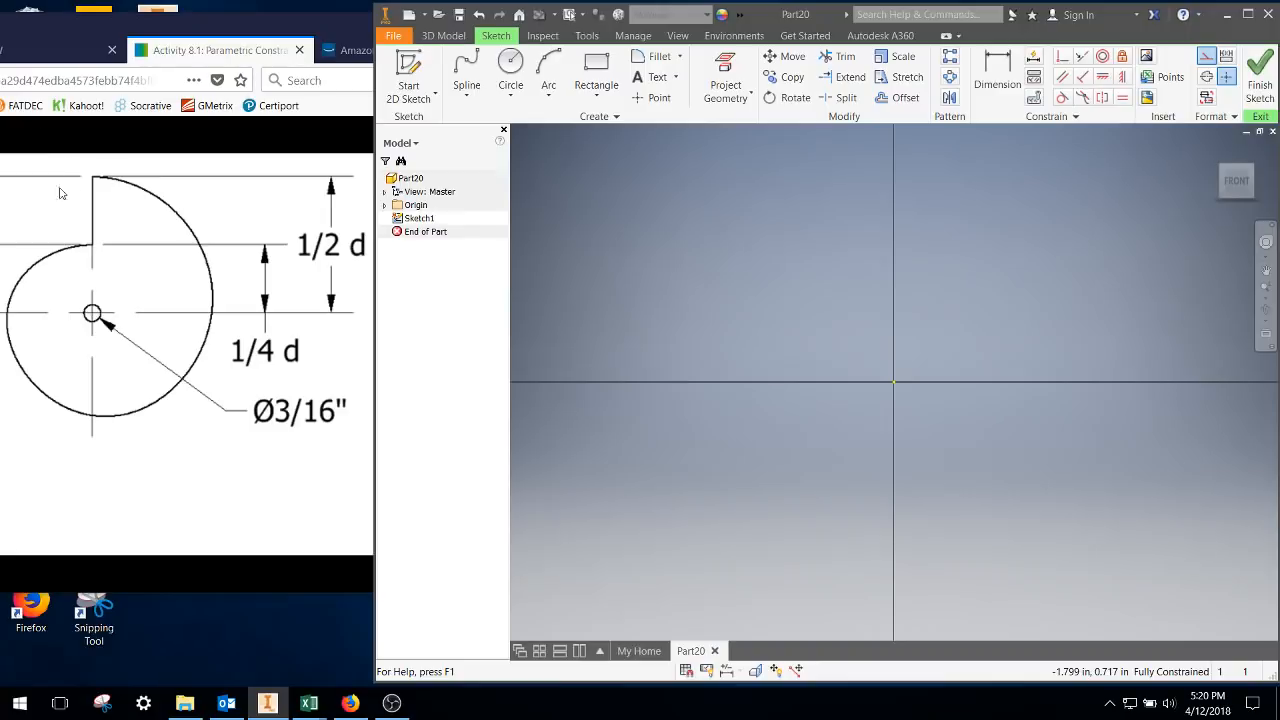
{"action": "mouse_move", "coordinate": [114, 348]}
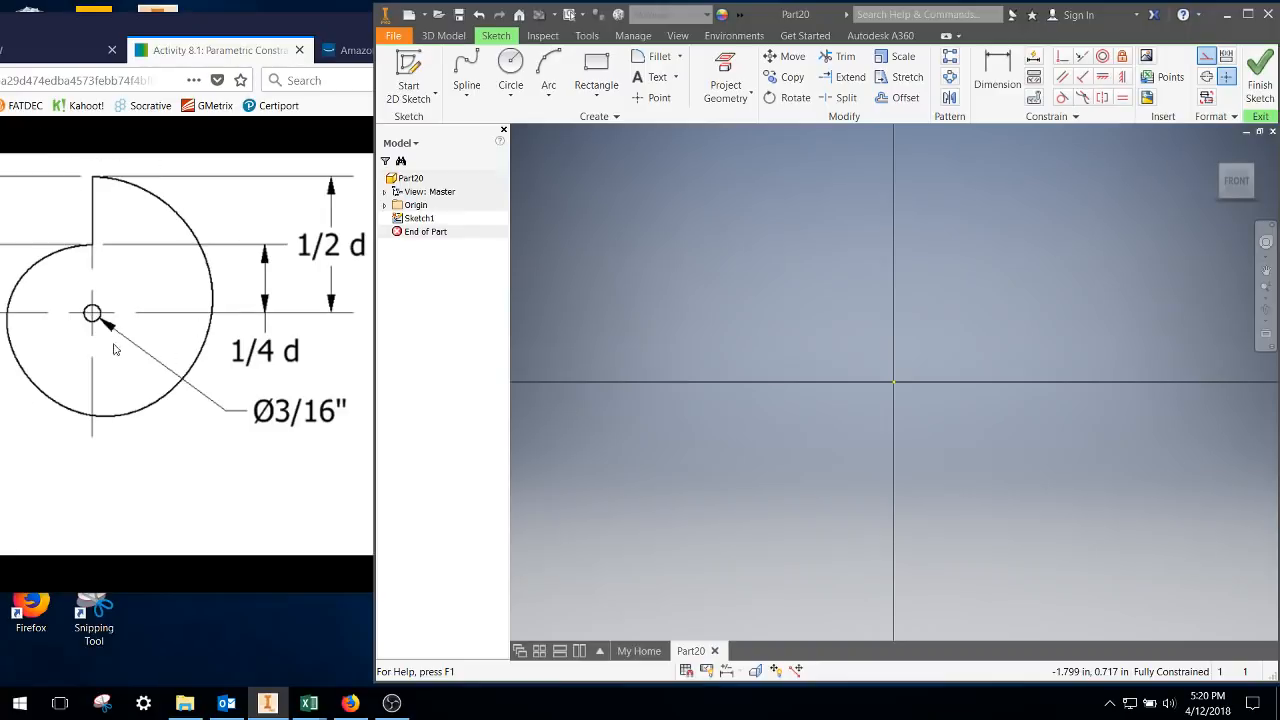
{"action": "mouse_move", "coordinate": [154, 441]}
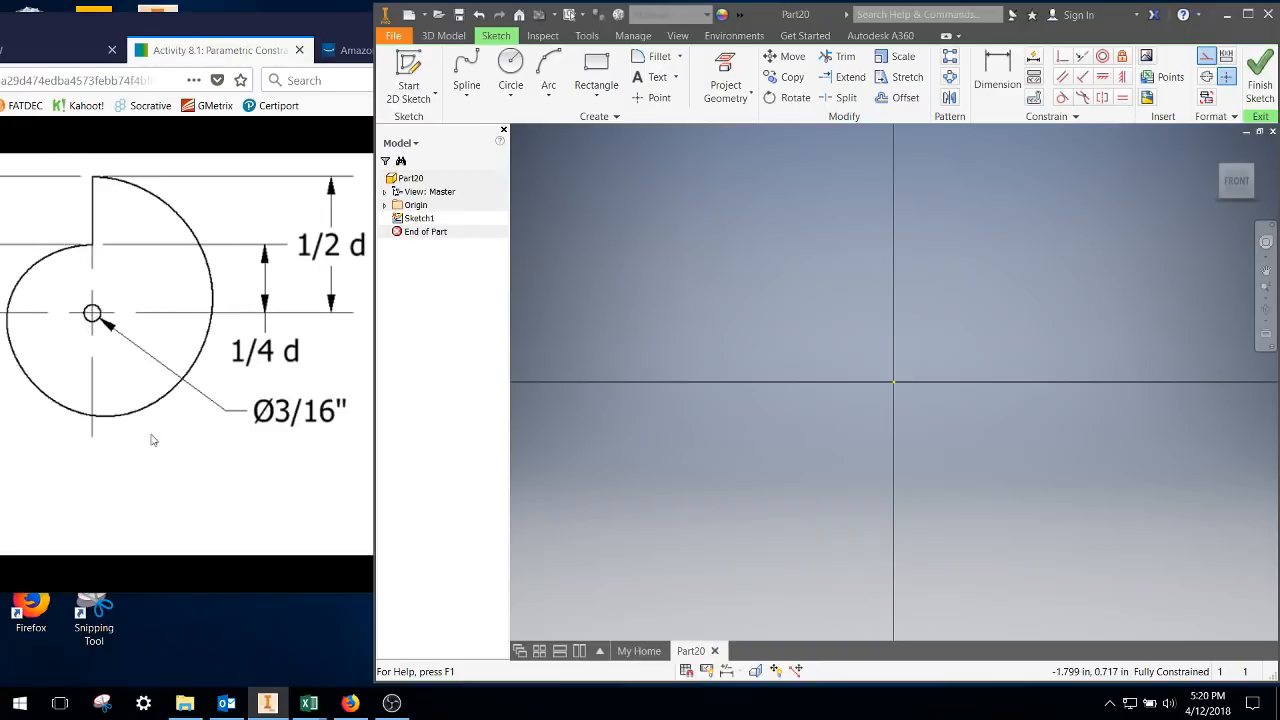
{"action": "mouse_move", "coordinate": [595, 65]}
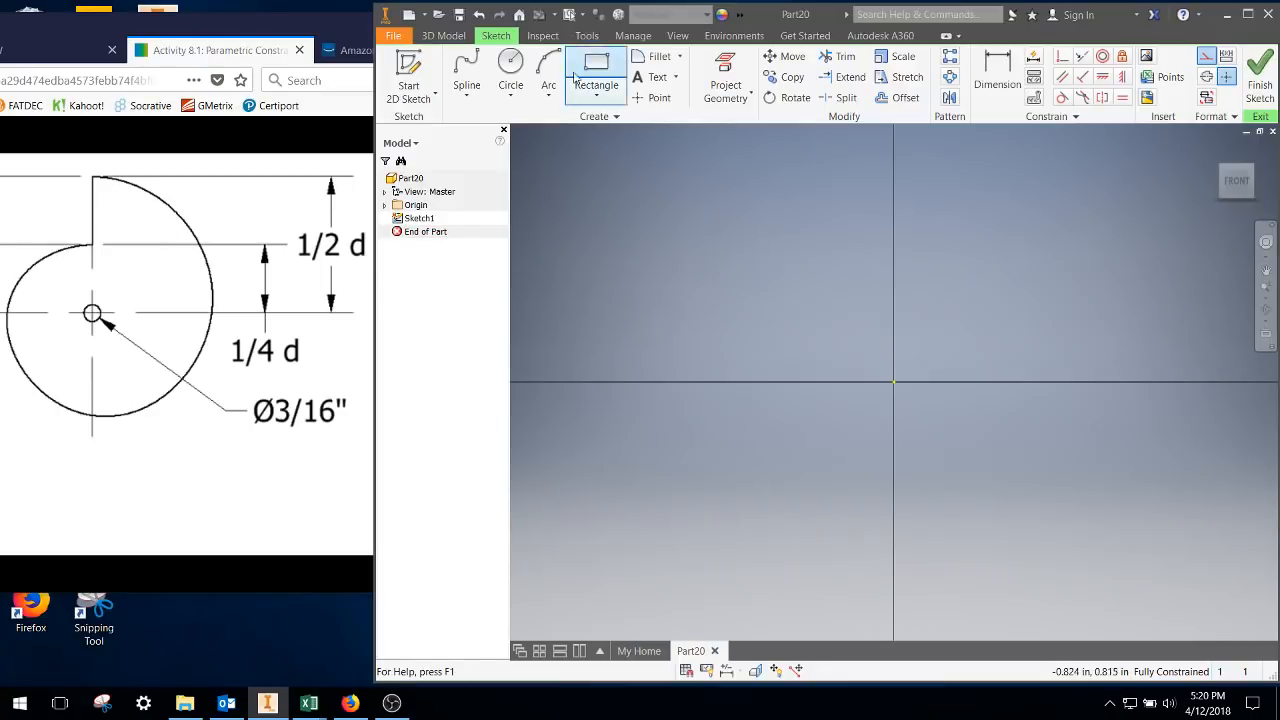
Step: Draw two concentric construction circles at the origin, diameters 2.000 and 1.000 driven by d
{"action": "left_click", "coordinate": [511, 65]}
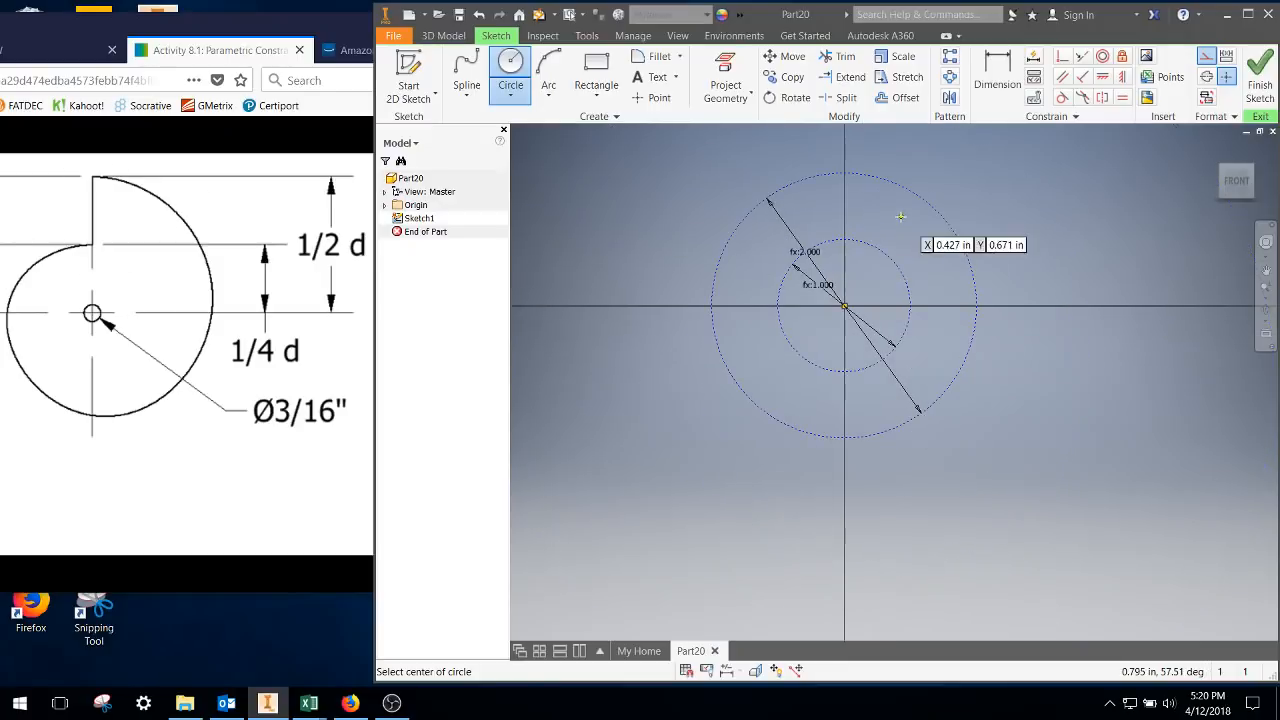
Step: Draw a 0.500-in vertical line from the inner circle's top to the outer circle's top
{"action": "left_click", "coordinate": [466, 70]}
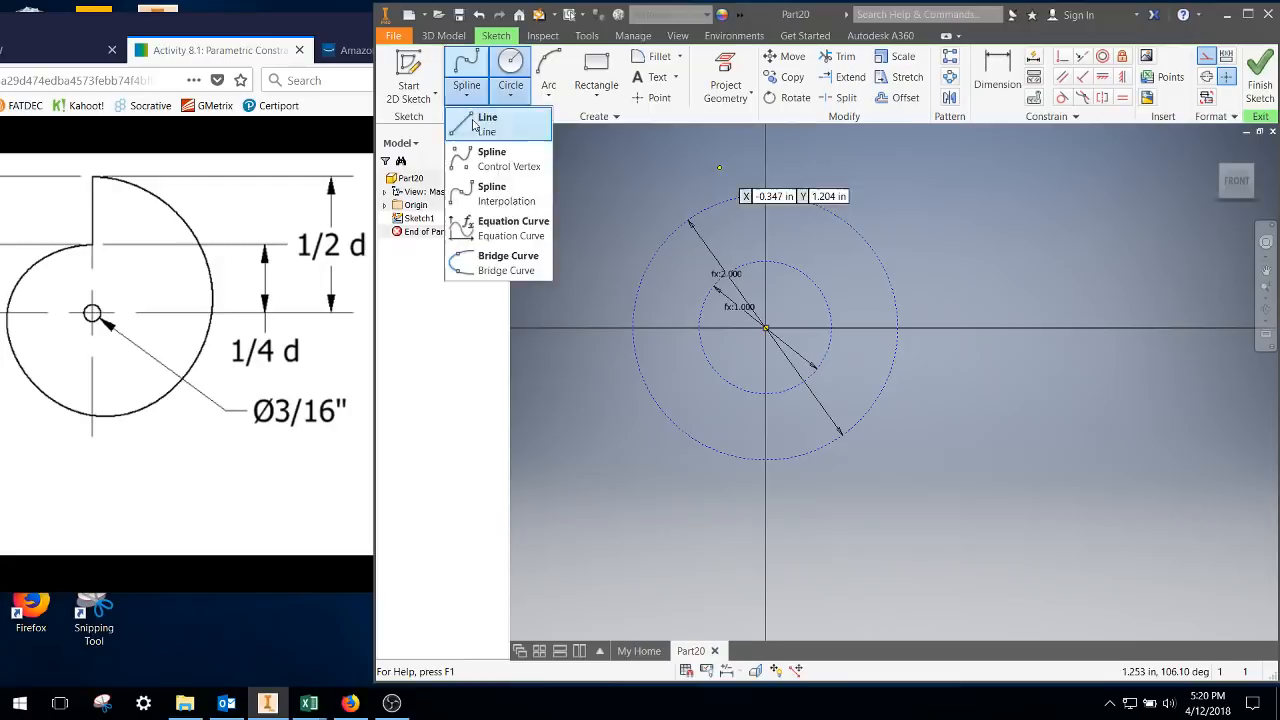
{"action": "left_click", "coordinate": [487, 117]}
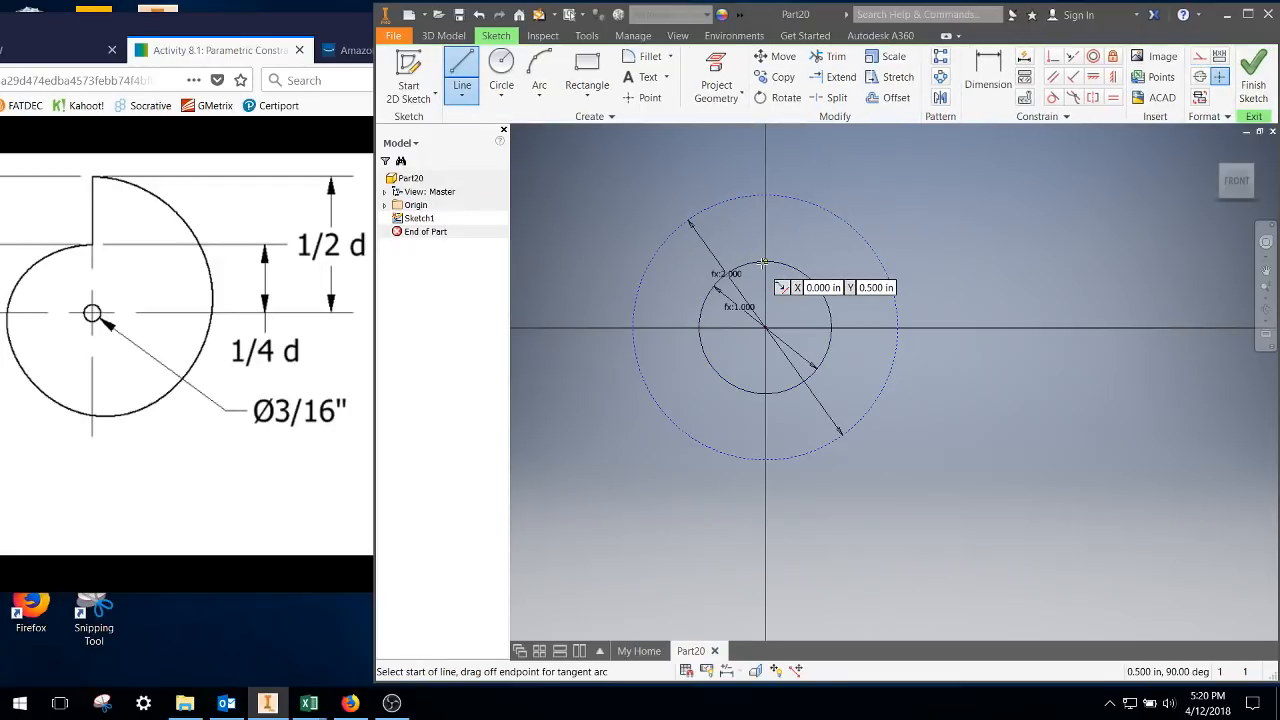
{"action": "left_click", "coordinate": [765, 195]}
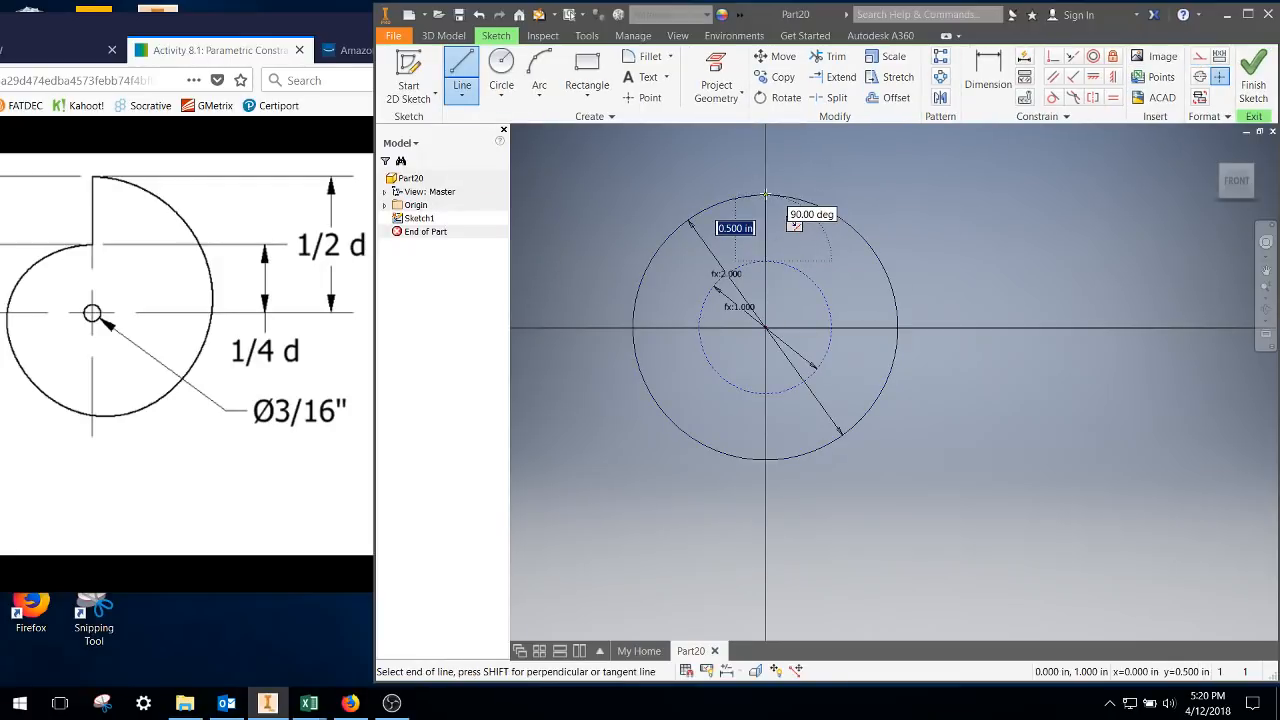
{"action": "right_click", "coordinate": [765, 262]}
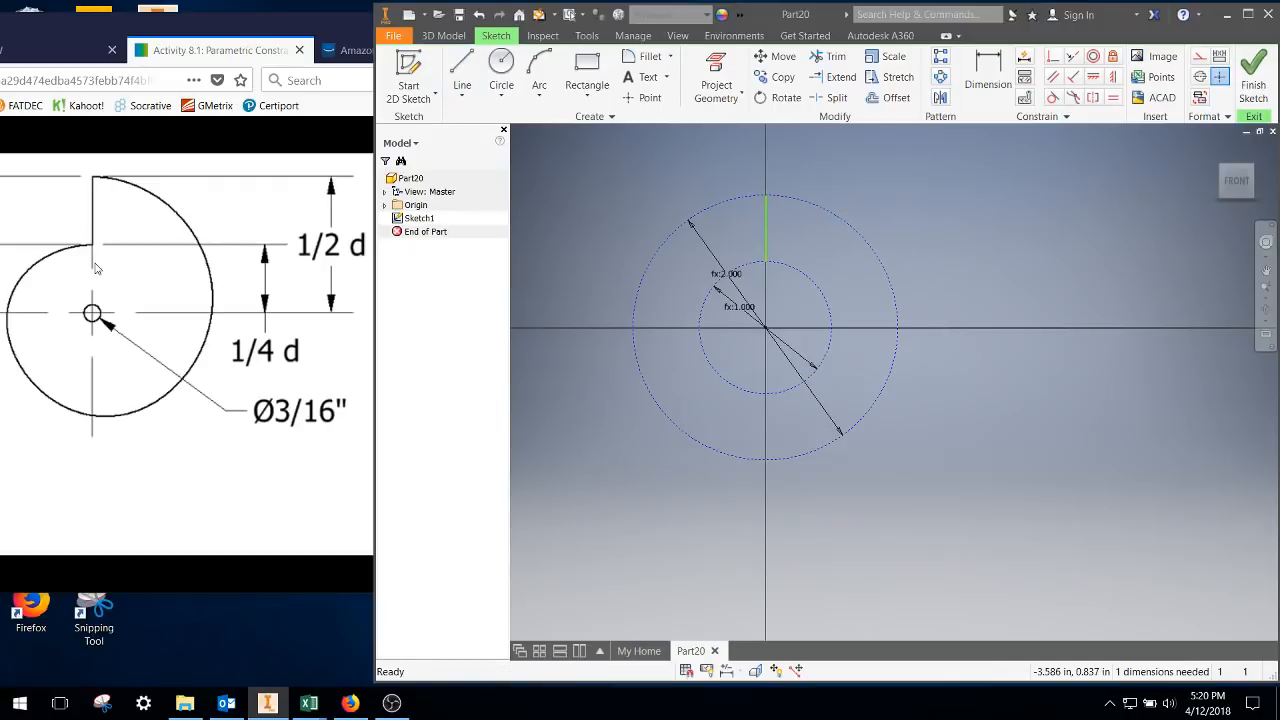
{"action": "mouse_move", "coordinate": [213, 318]}
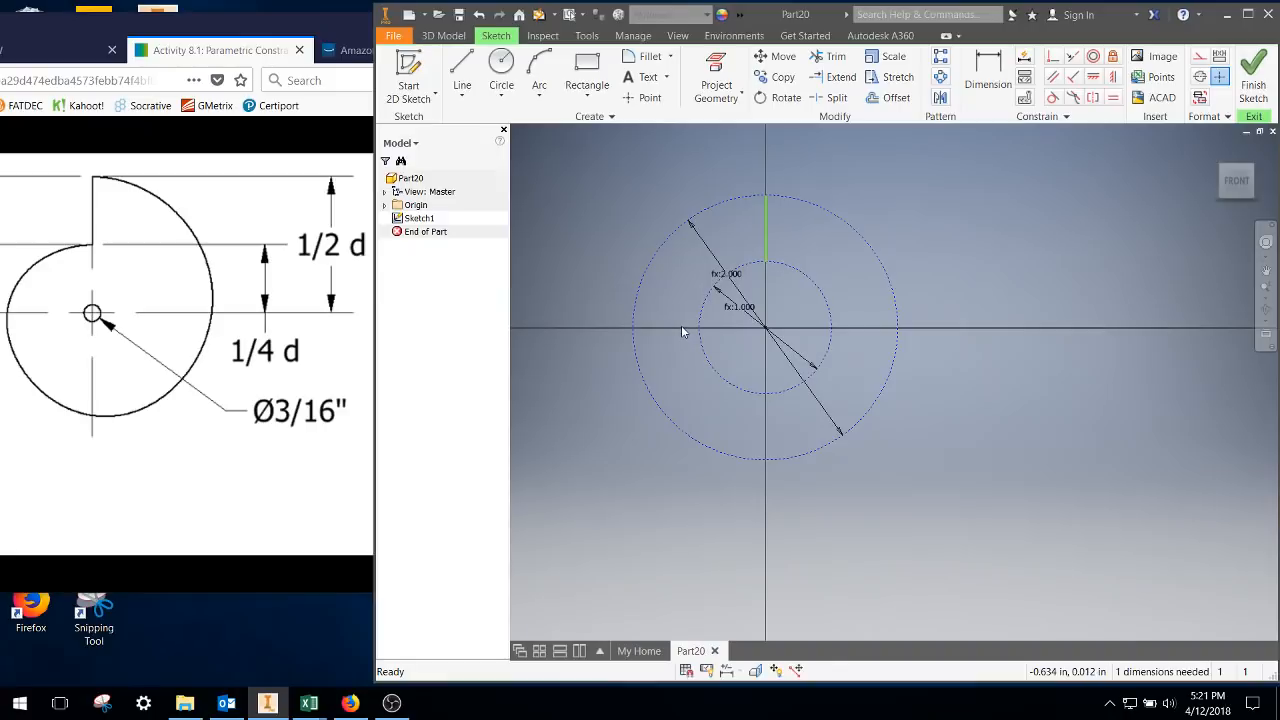
{"action": "mouse_move", "coordinate": [680, 332]}
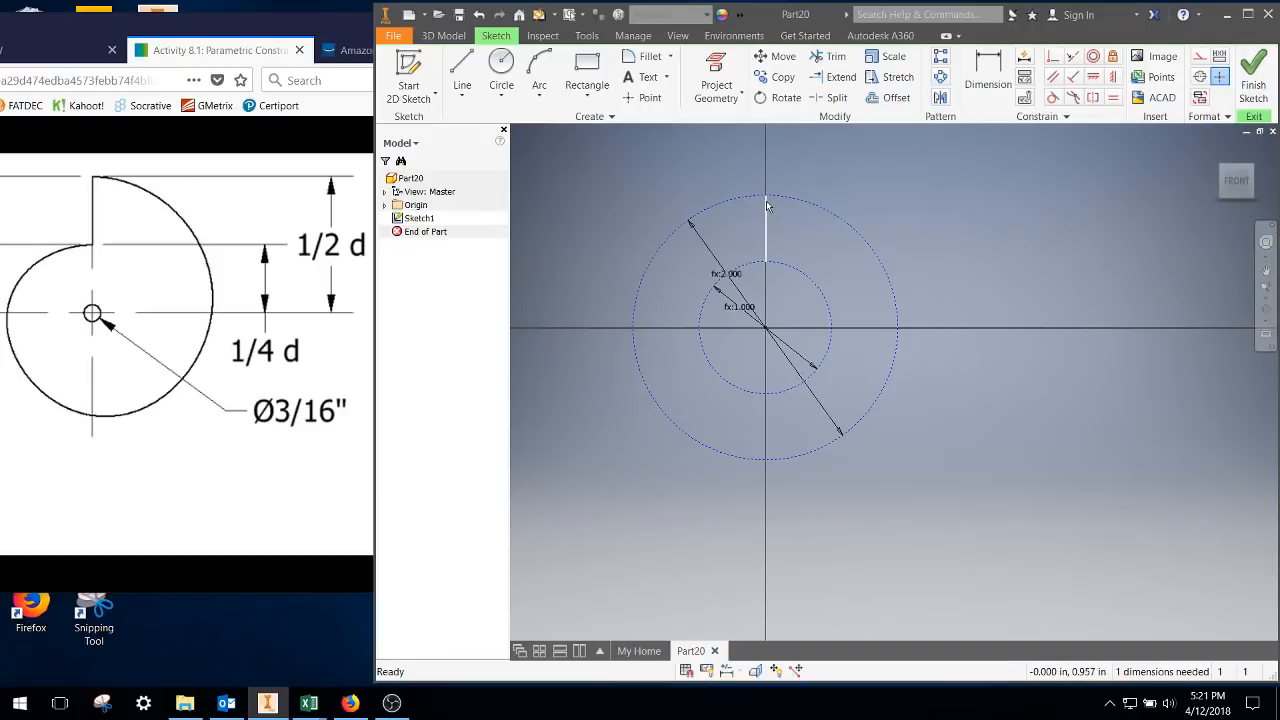
Step: Place three sketch points in the ring: left, right and below the centre
{"action": "left_click", "coordinate": [649, 97]}
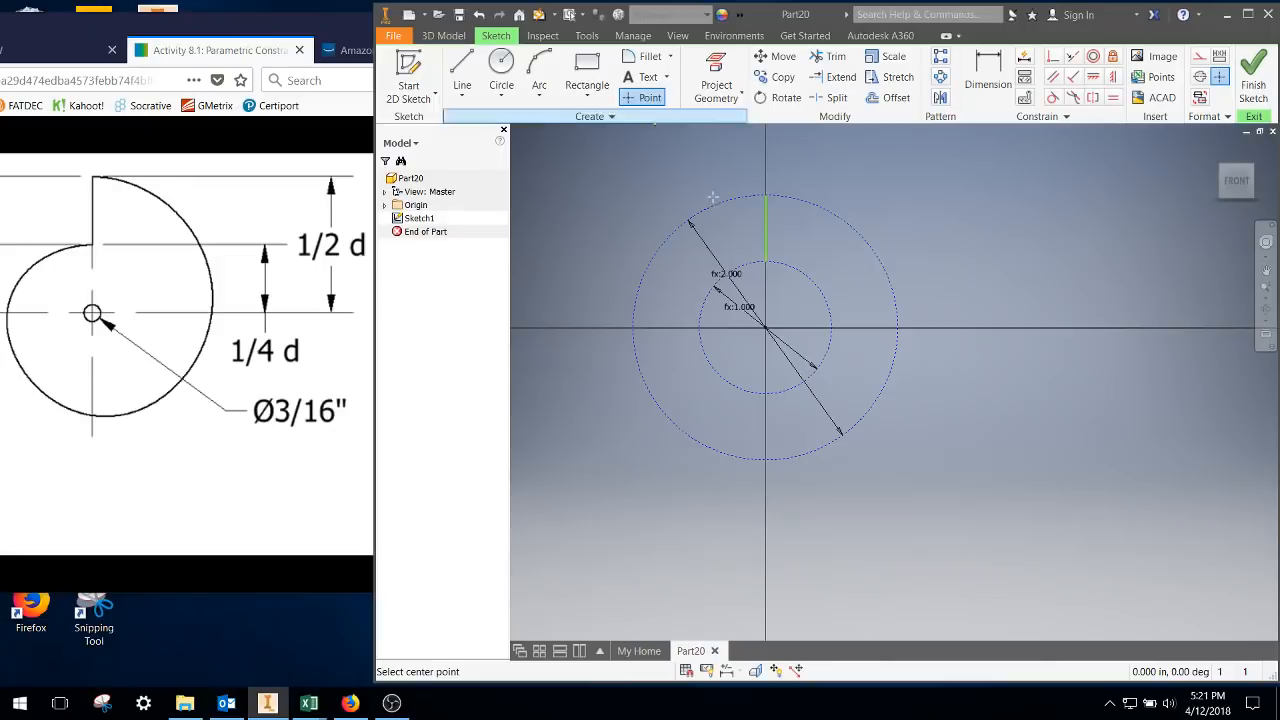
{"action": "mouse_move", "coordinate": [790, 423]}
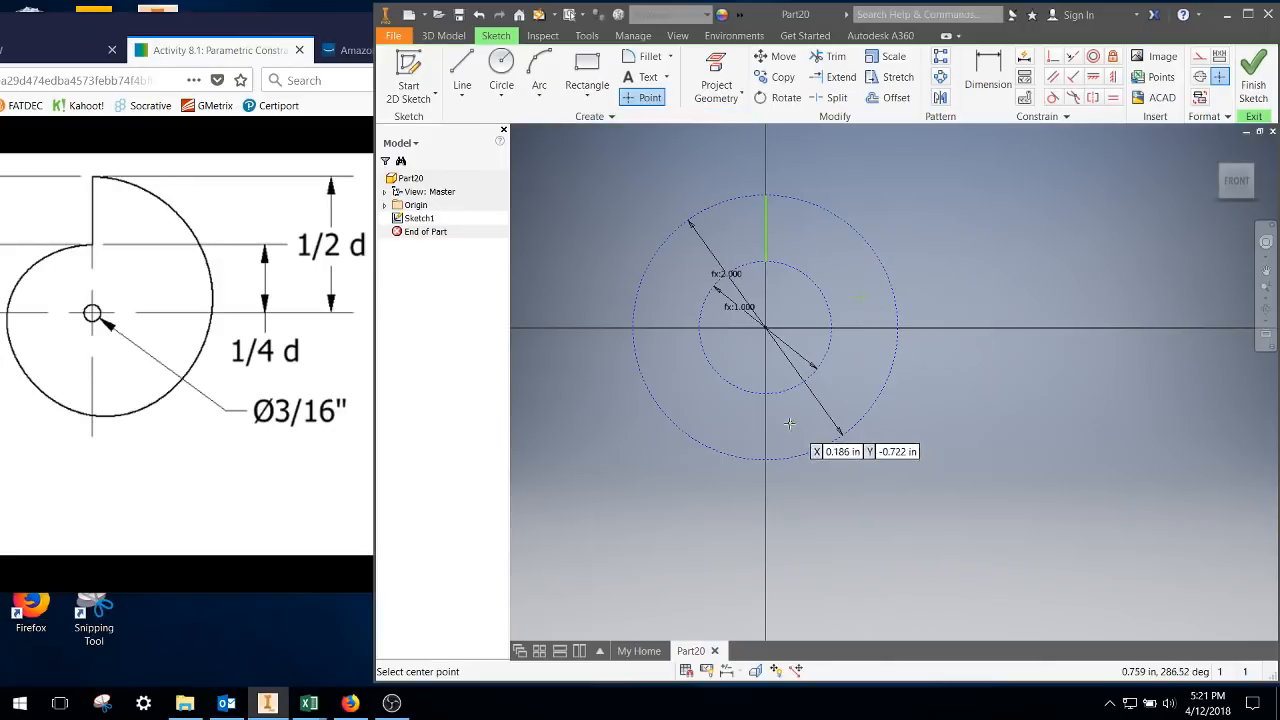
{"action": "right_click", "coordinate": [788, 423]}
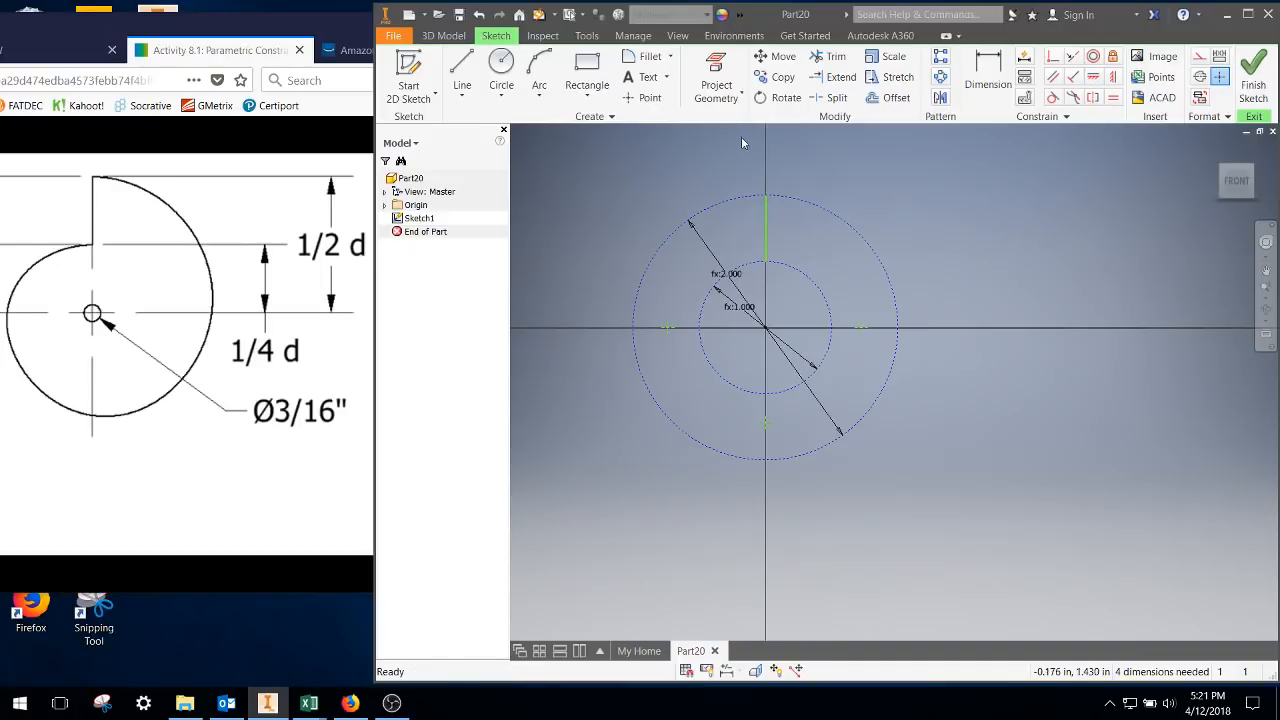
{"action": "mouse_move", "coordinate": [765, 422]}
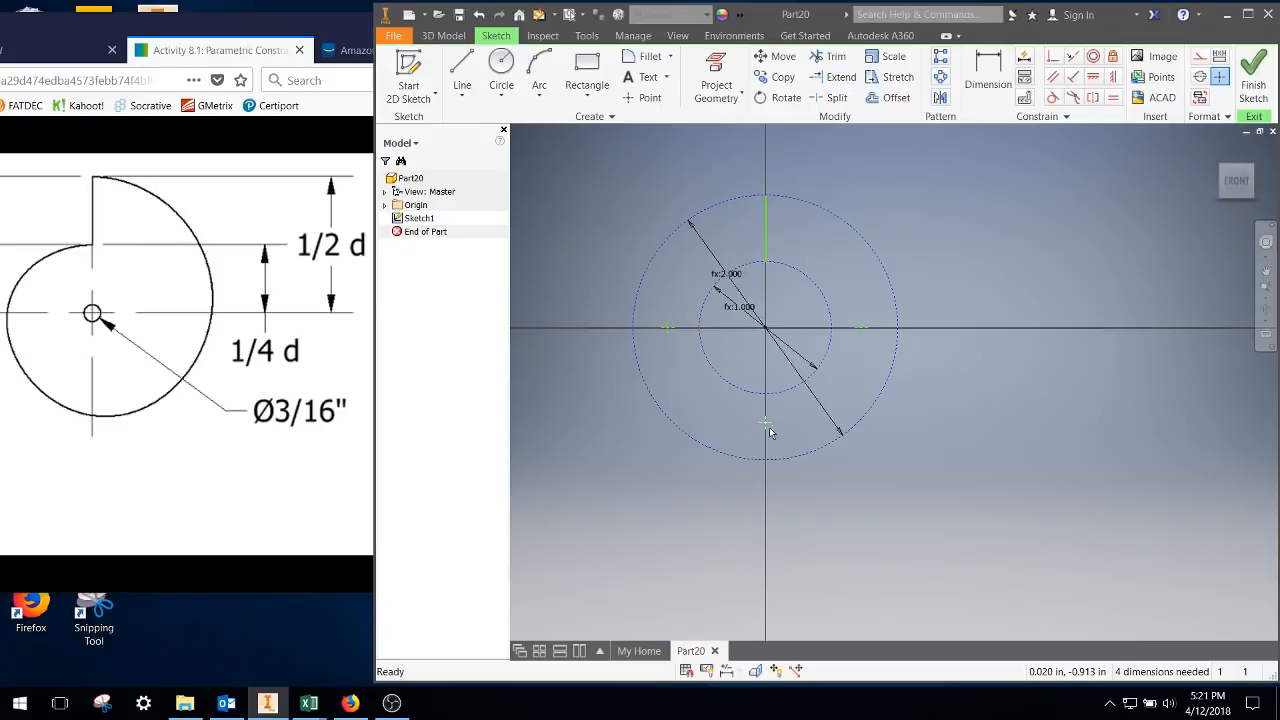
Step: Dimension the lower point at 0.375*d and the right point at 0.4375*d from centre
{"action": "left_click", "coordinate": [987, 75]}
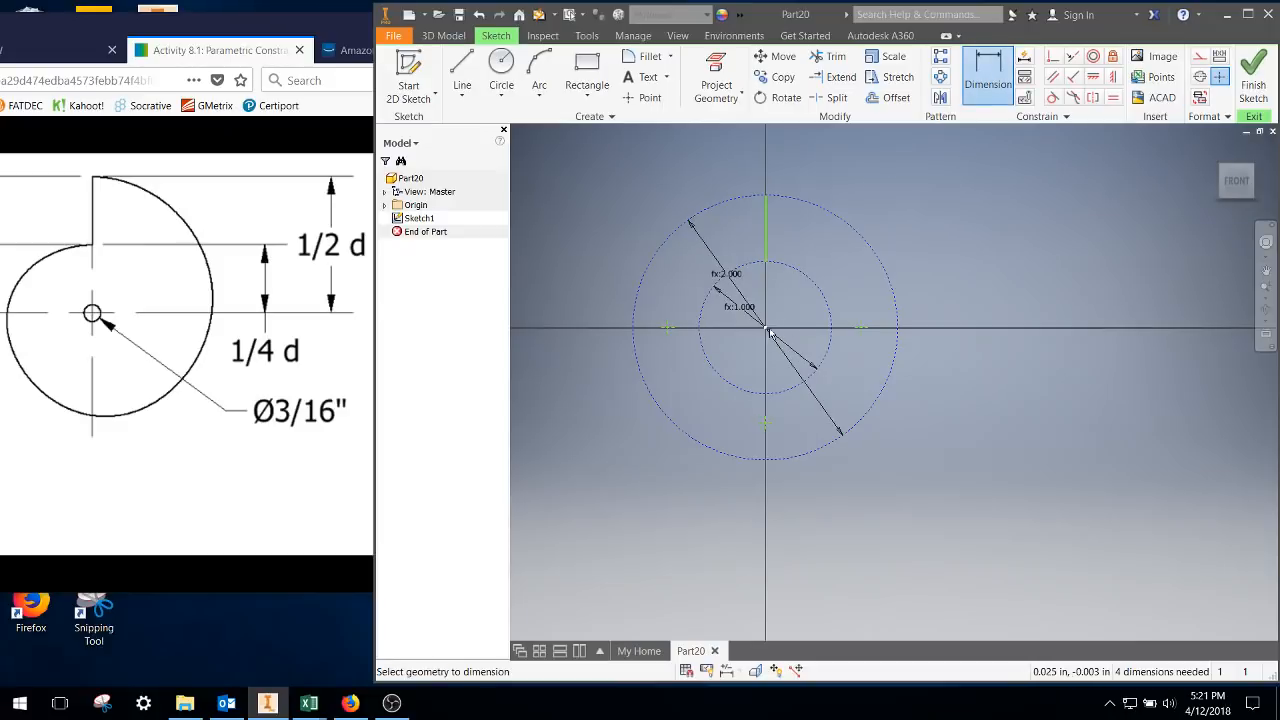
{"action": "mouse_move", "coordinate": [765, 430]}
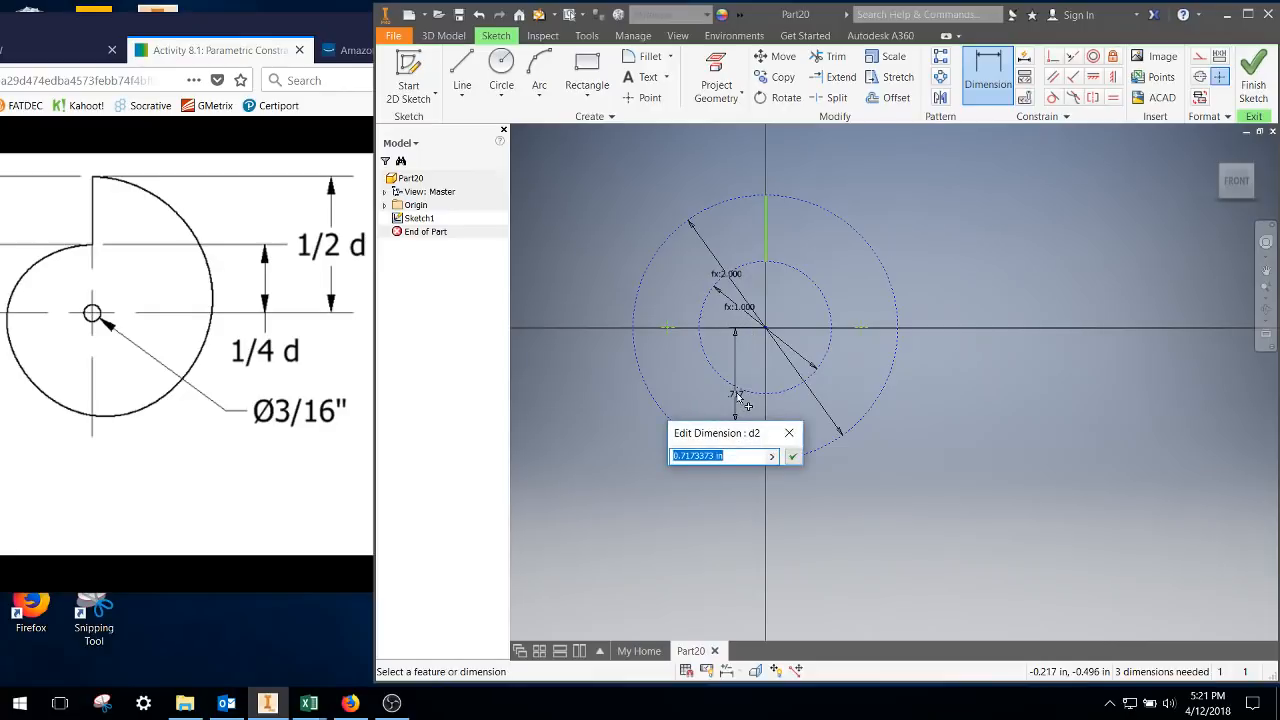
{"action": "type", "text": "0."}
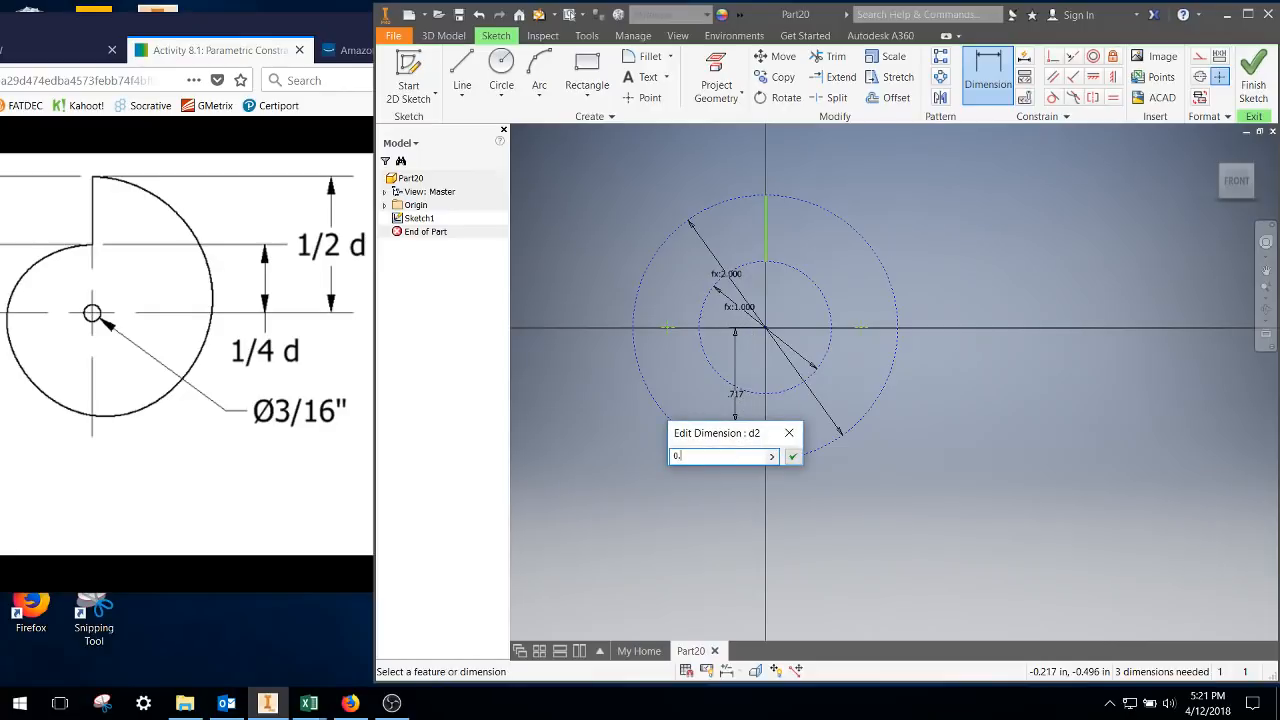
{"action": "type", "text": "0.375*d"}
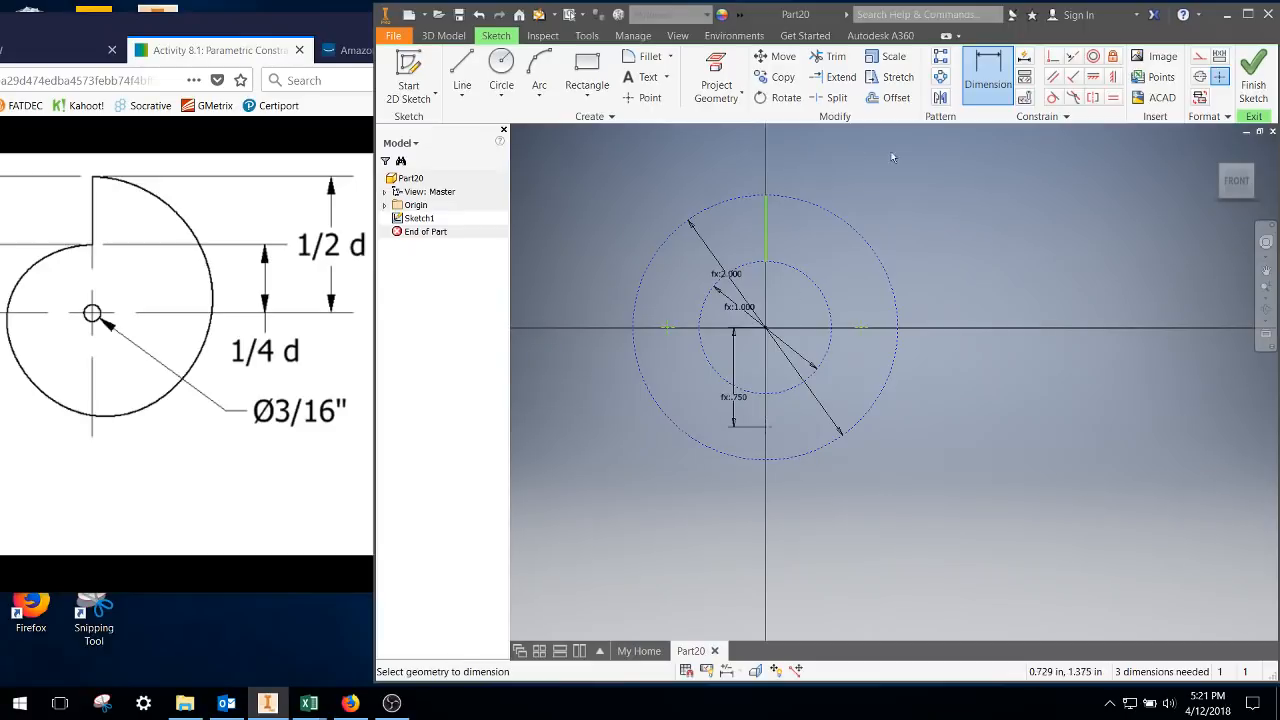
{"action": "mouse_move", "coordinate": [862, 333]}
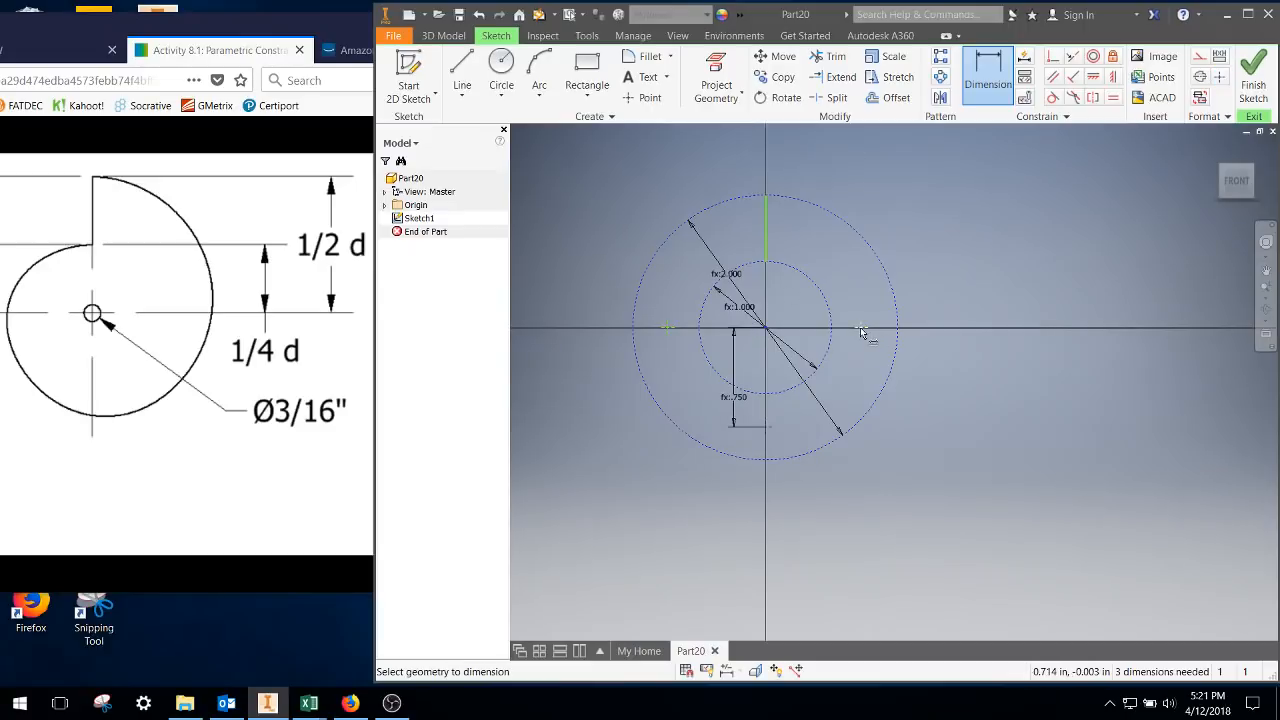
{"action": "left_click", "coordinate": [860, 333]}
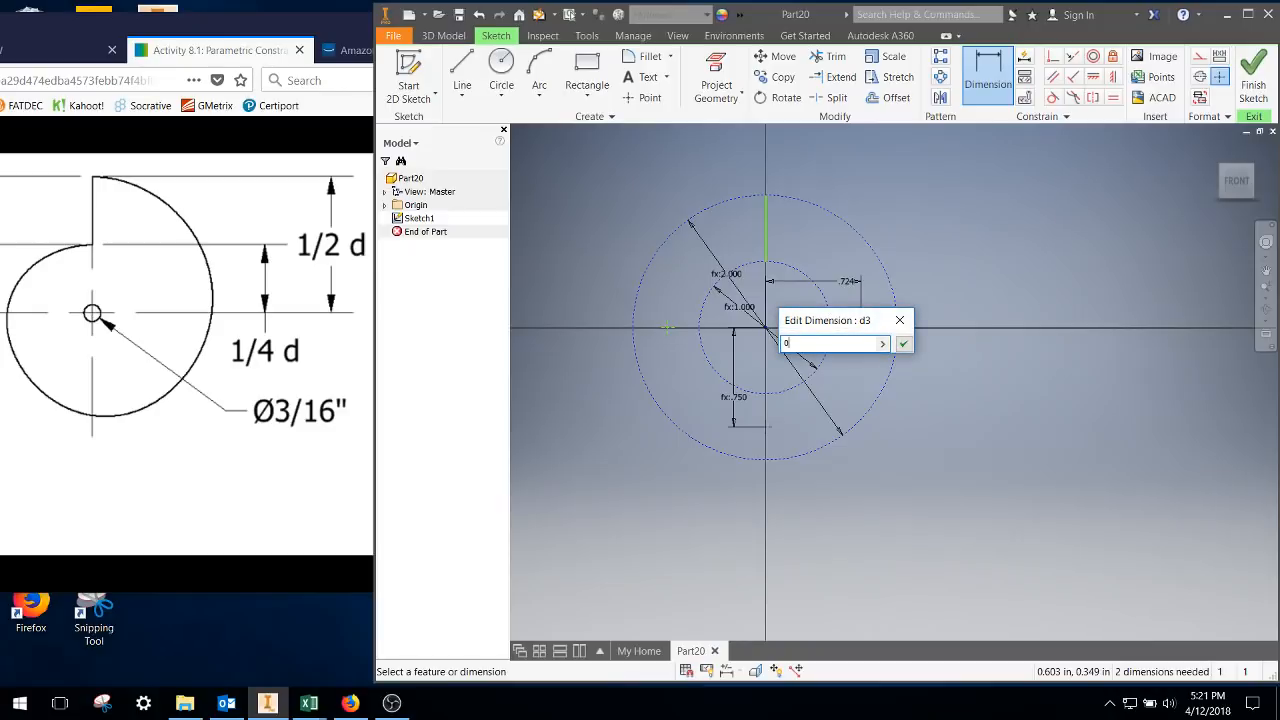
{"action": "type", "text": "0.4375*d"}
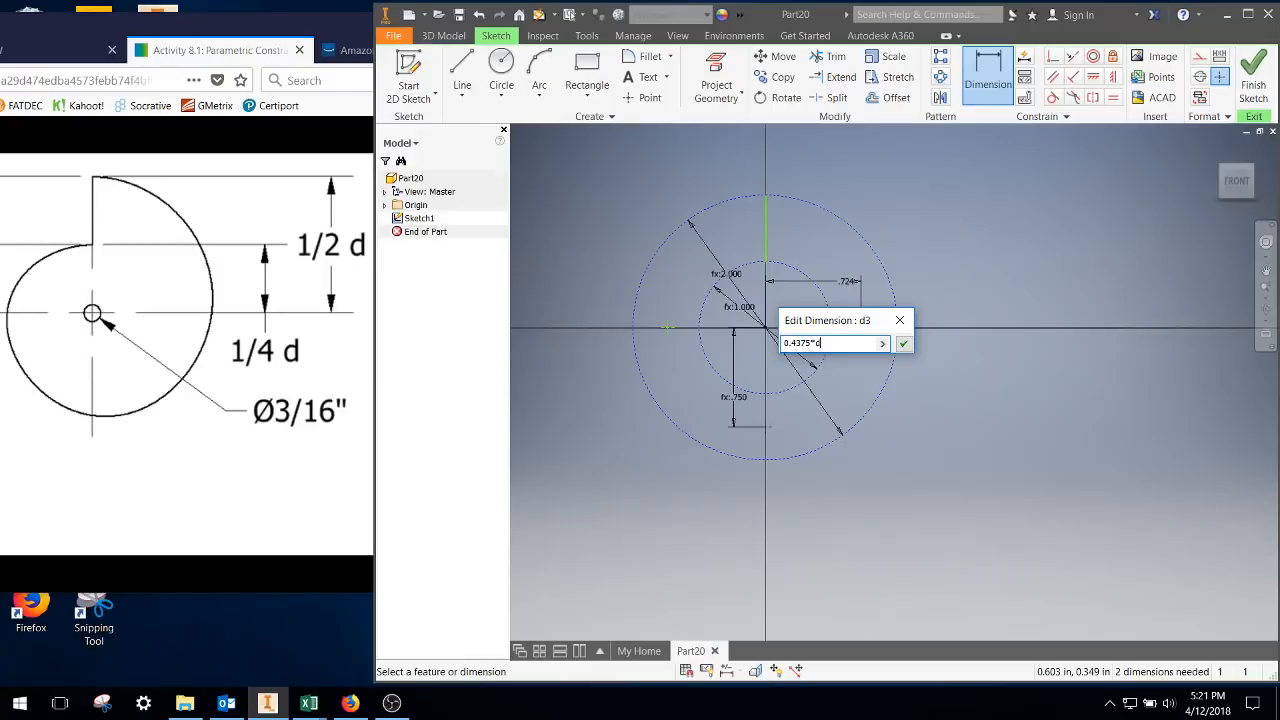
{"action": "left_click", "coordinate": [903, 343]}
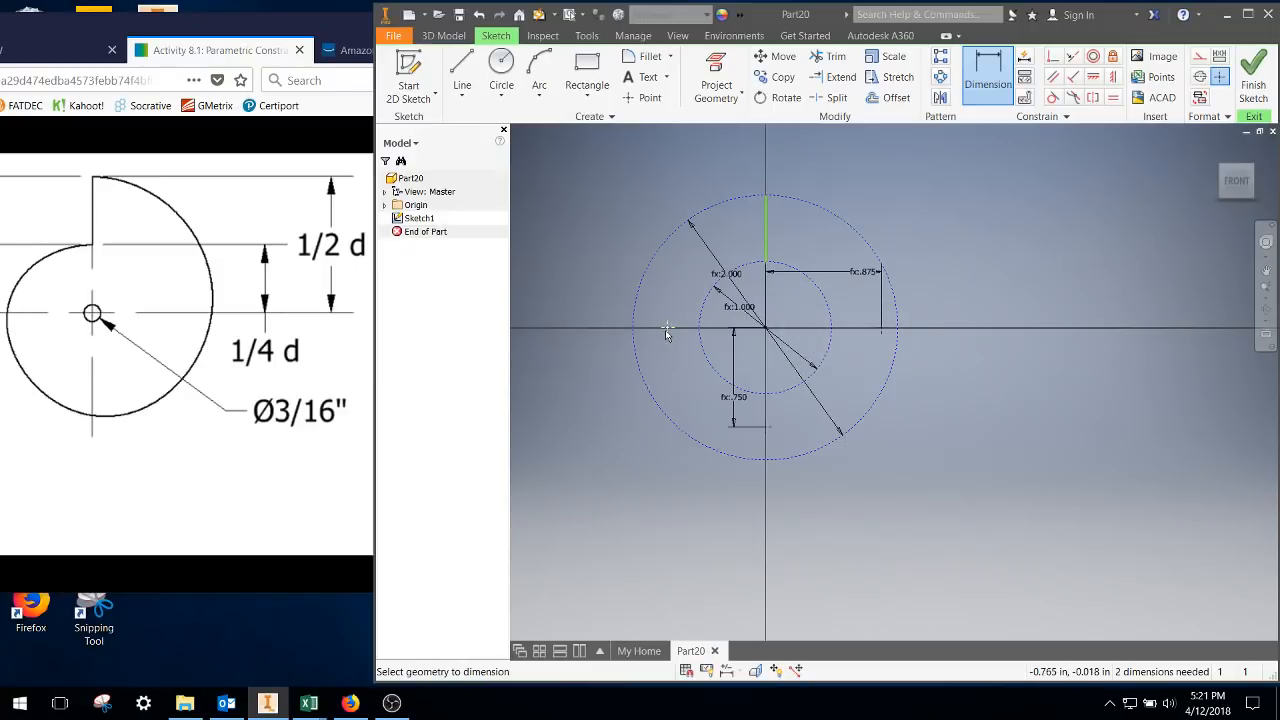
{"action": "mouse_move", "coordinate": [765, 333]}
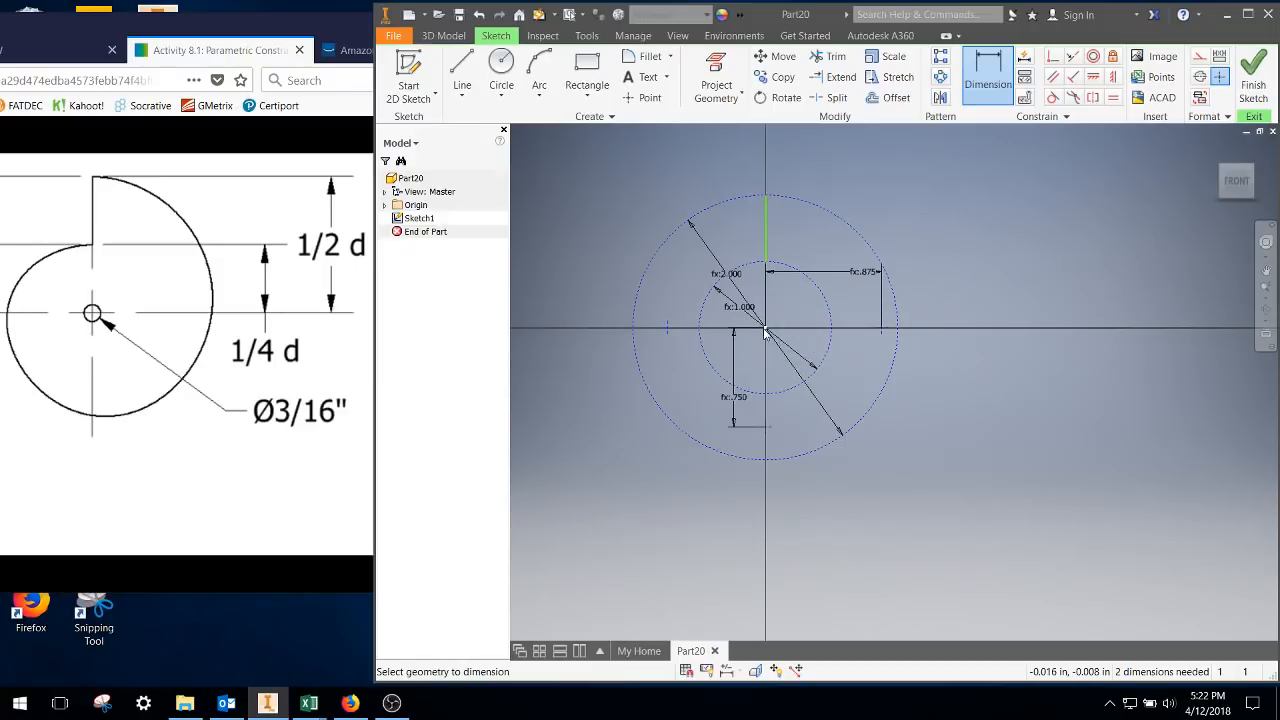
Step: Dimension the left point's horizontal offset at 0.3125*d (0.625) from the centreline
{"action": "left_click", "coordinate": [710, 197]}
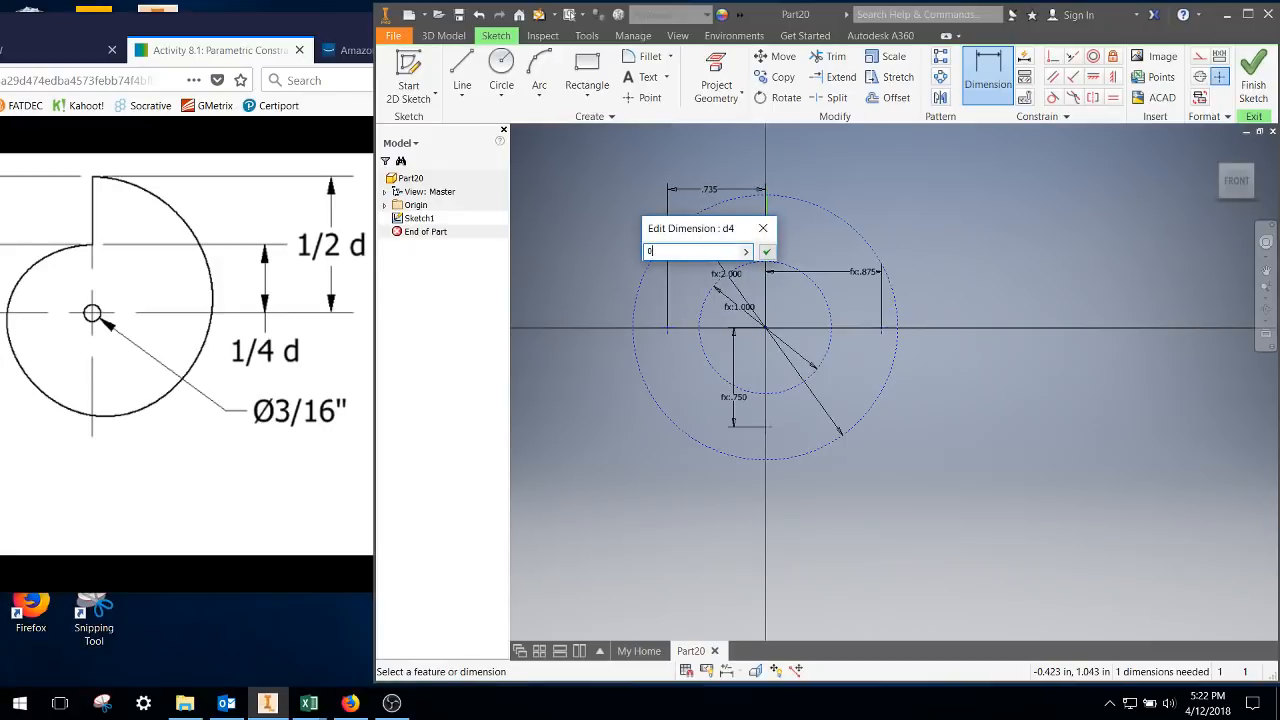
{"action": "type", "text": "0.312"}
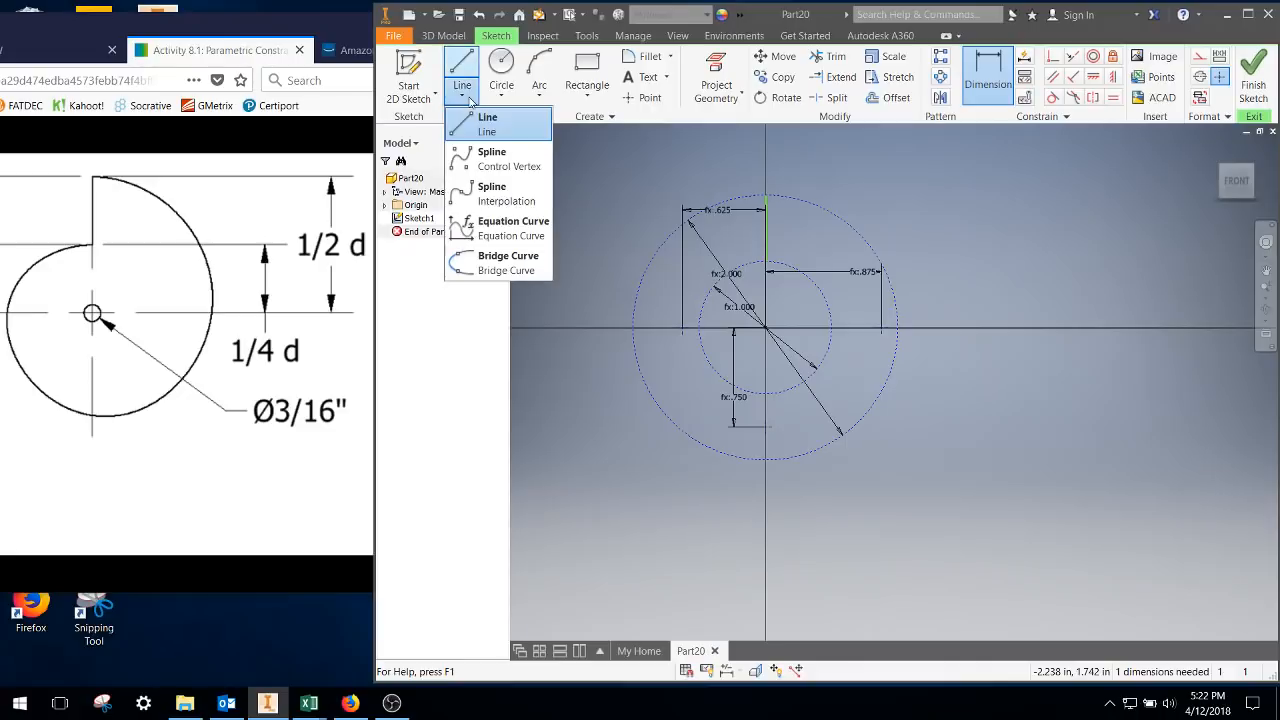
{"action": "mouse_move", "coordinate": [491, 193]}
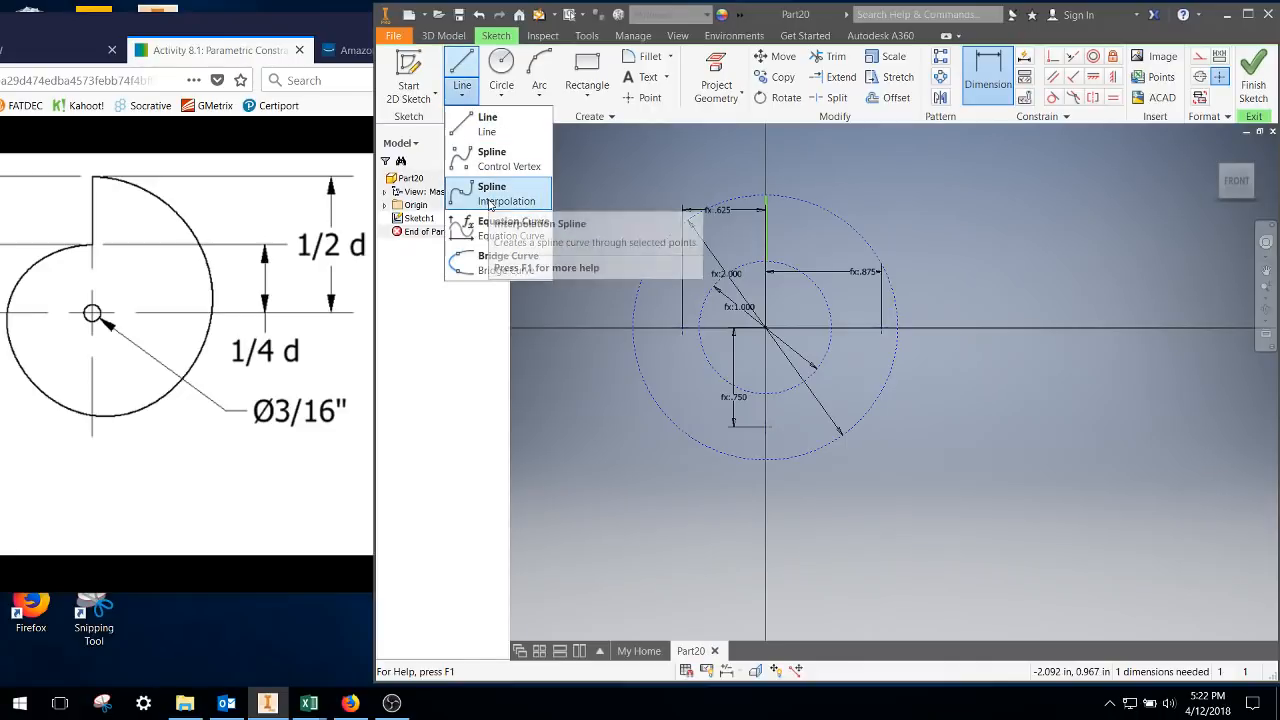
Step: Draw an interpolation spline from the outer circle's top through the three points to the inner circle
{"action": "left_click", "coordinate": [491, 193]}
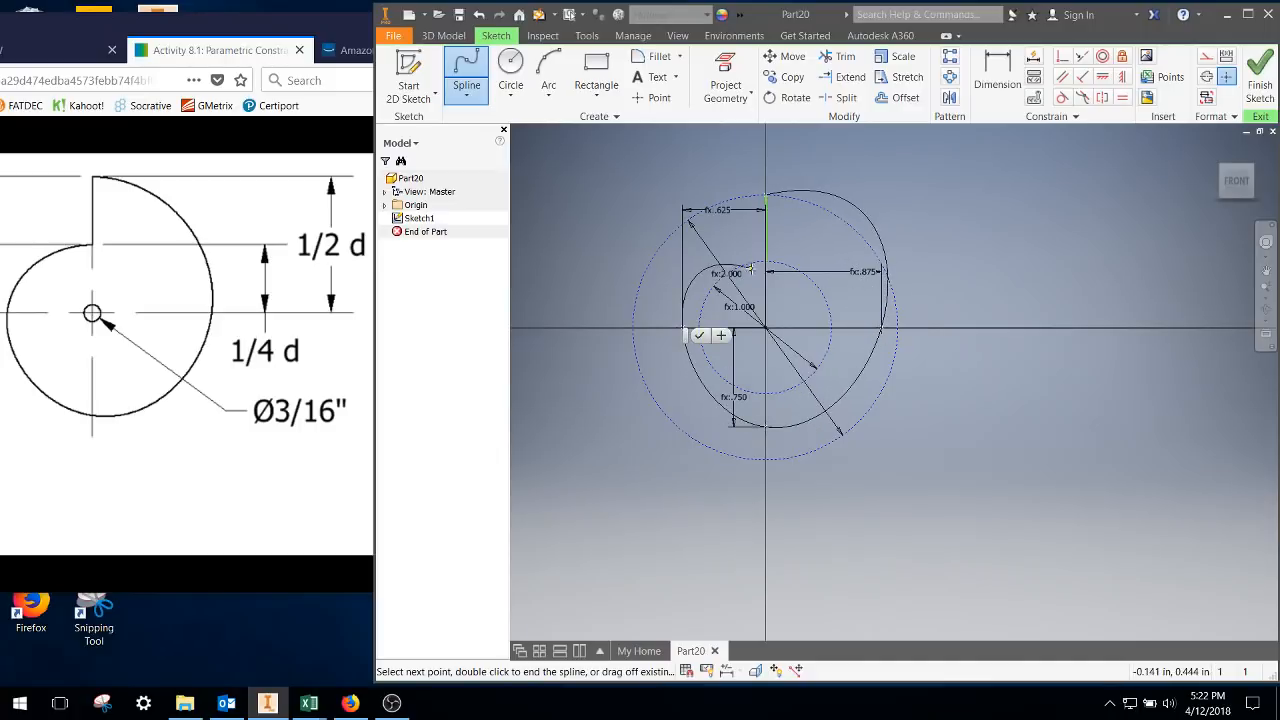
{"action": "right_click", "coordinate": [805, 232]}
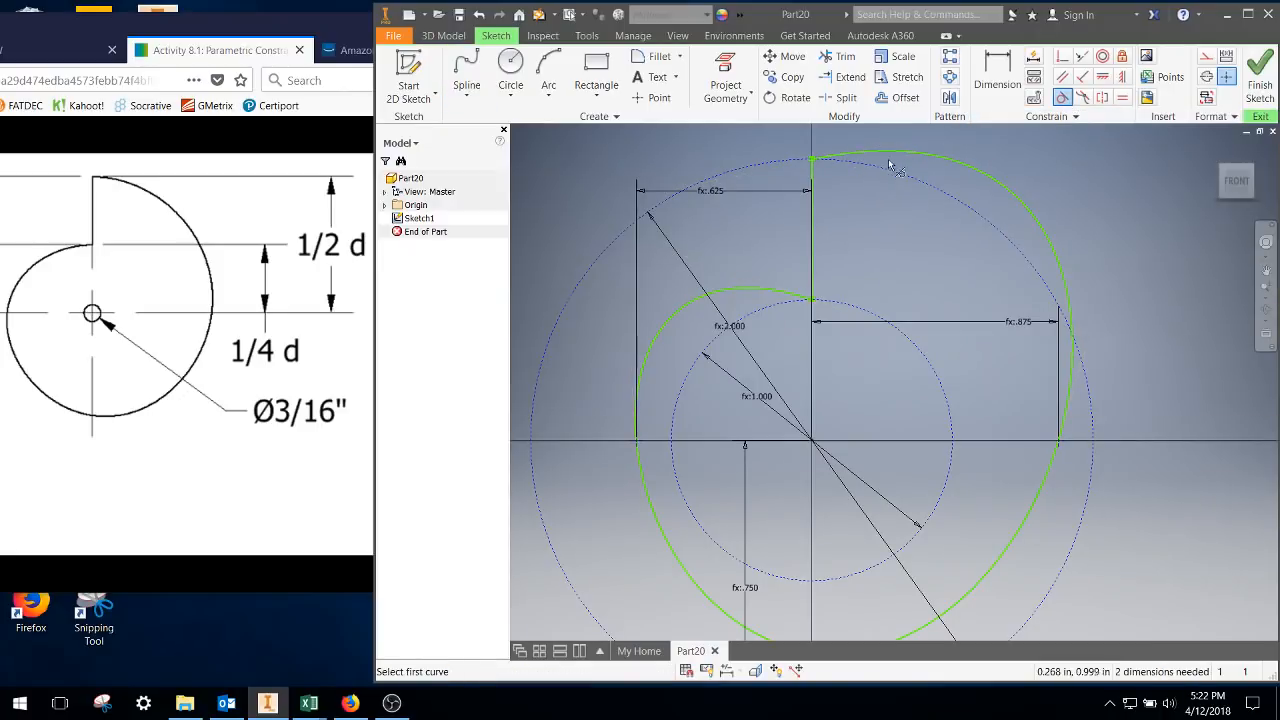
{"action": "left_click", "coordinate": [880, 160]}
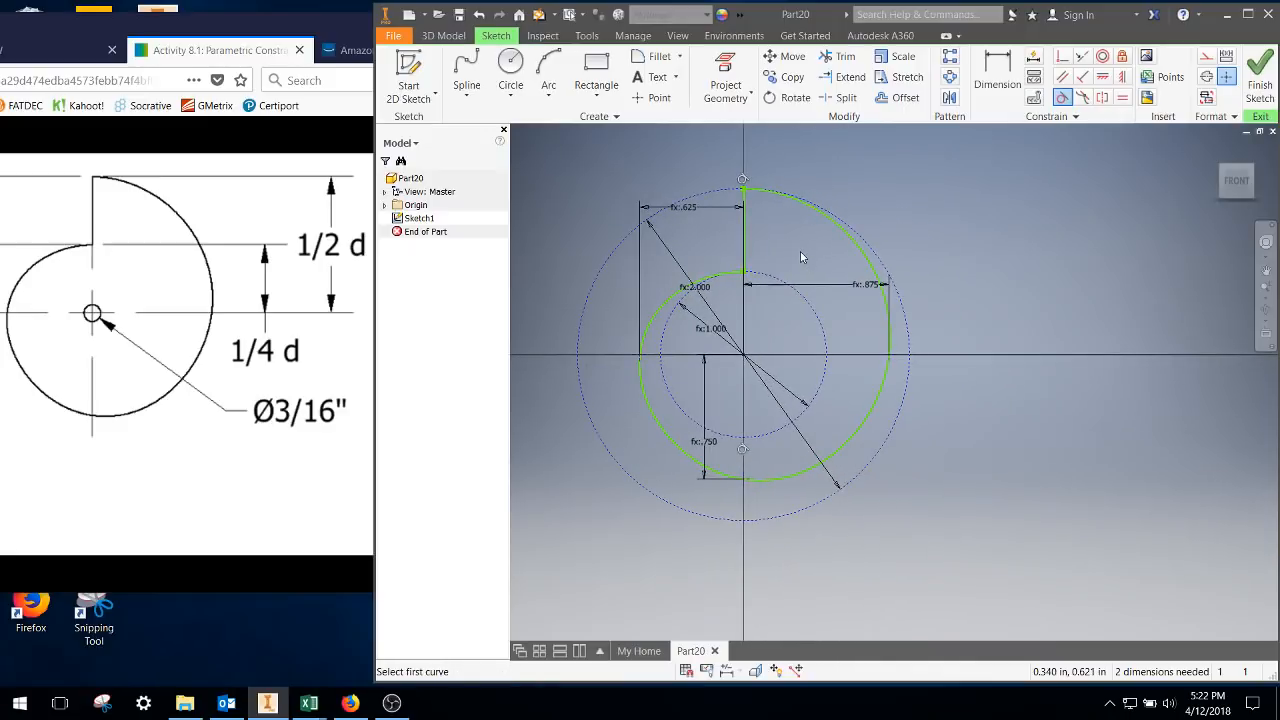
Step: Add a 3/16-in hole circle at the origin and close the spline profile into a loop
{"action": "left_click", "coordinate": [510, 62]}
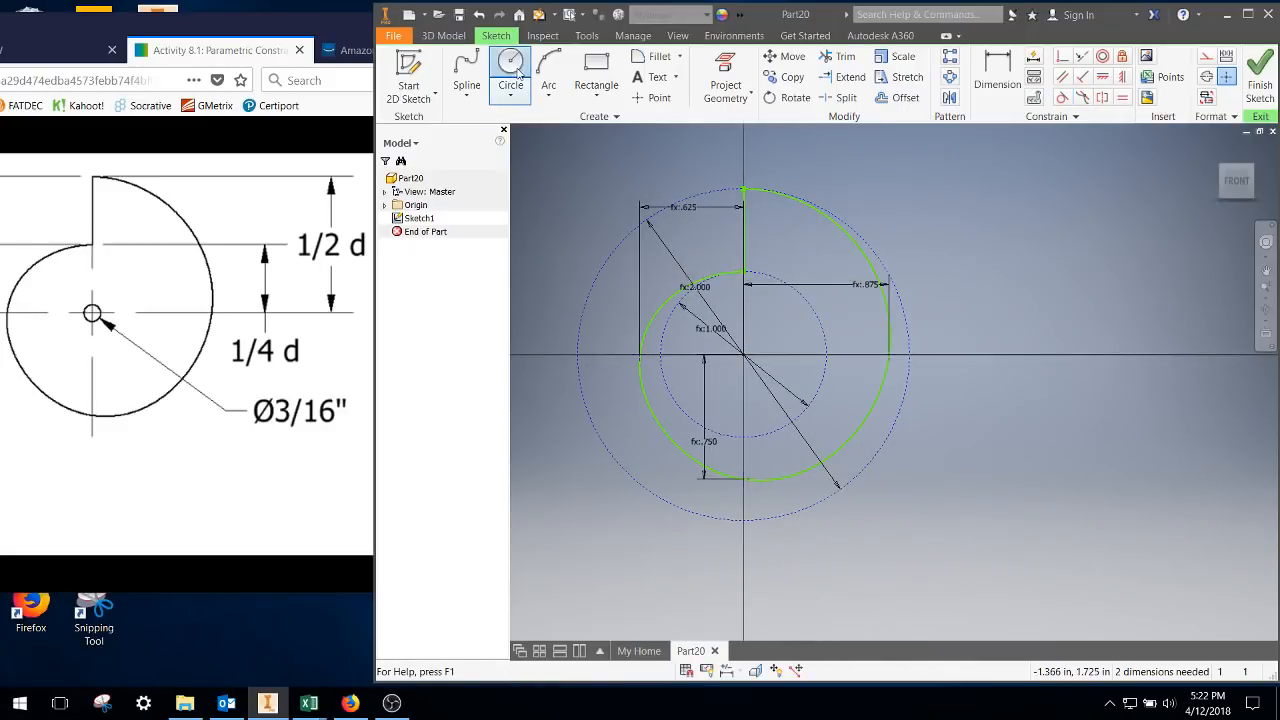
{"action": "left_click", "coordinate": [745, 365]}
{"action": "type", "text": "3/16"}
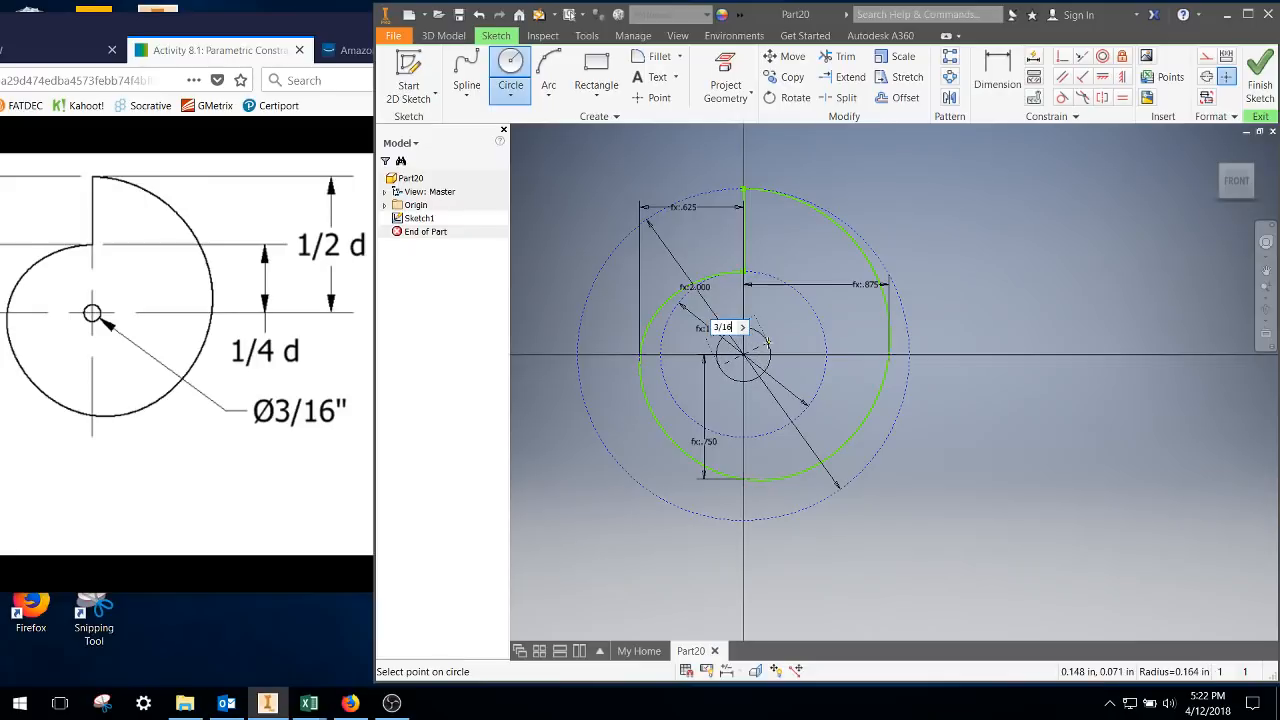
{"action": "right_click", "coordinate": [743, 355]}
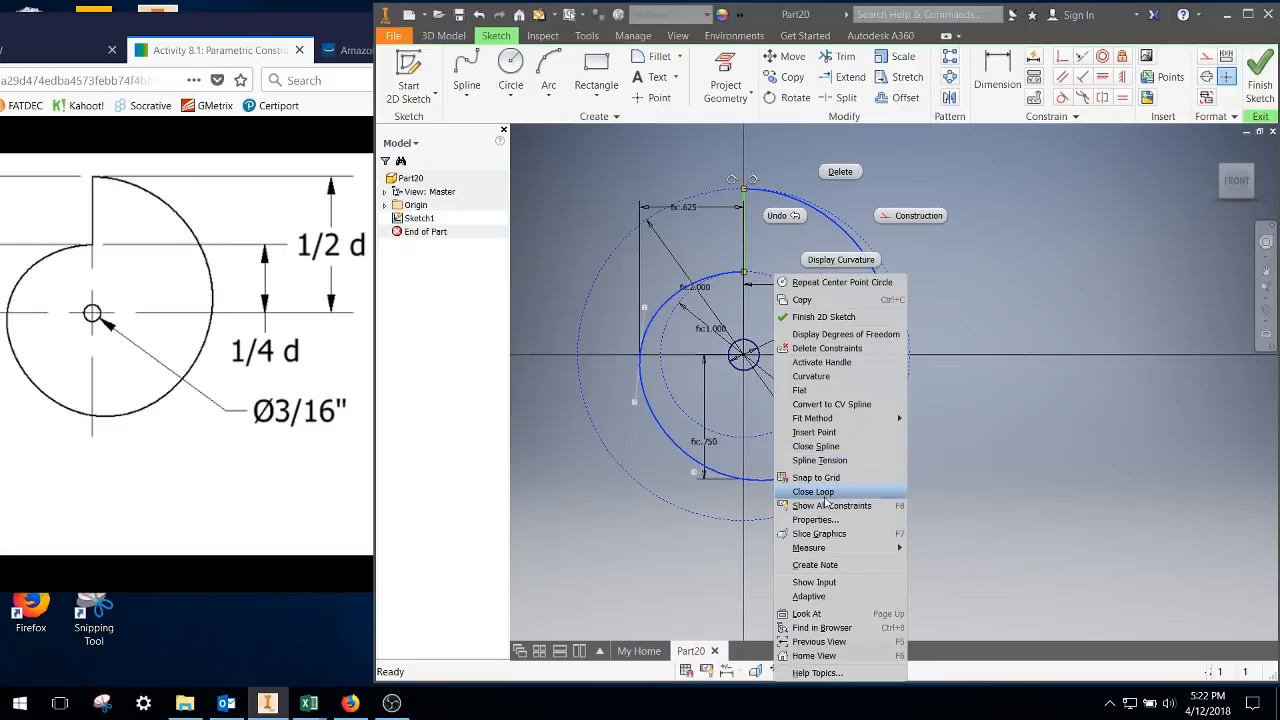
{"action": "left_click", "coordinate": [813, 491]}
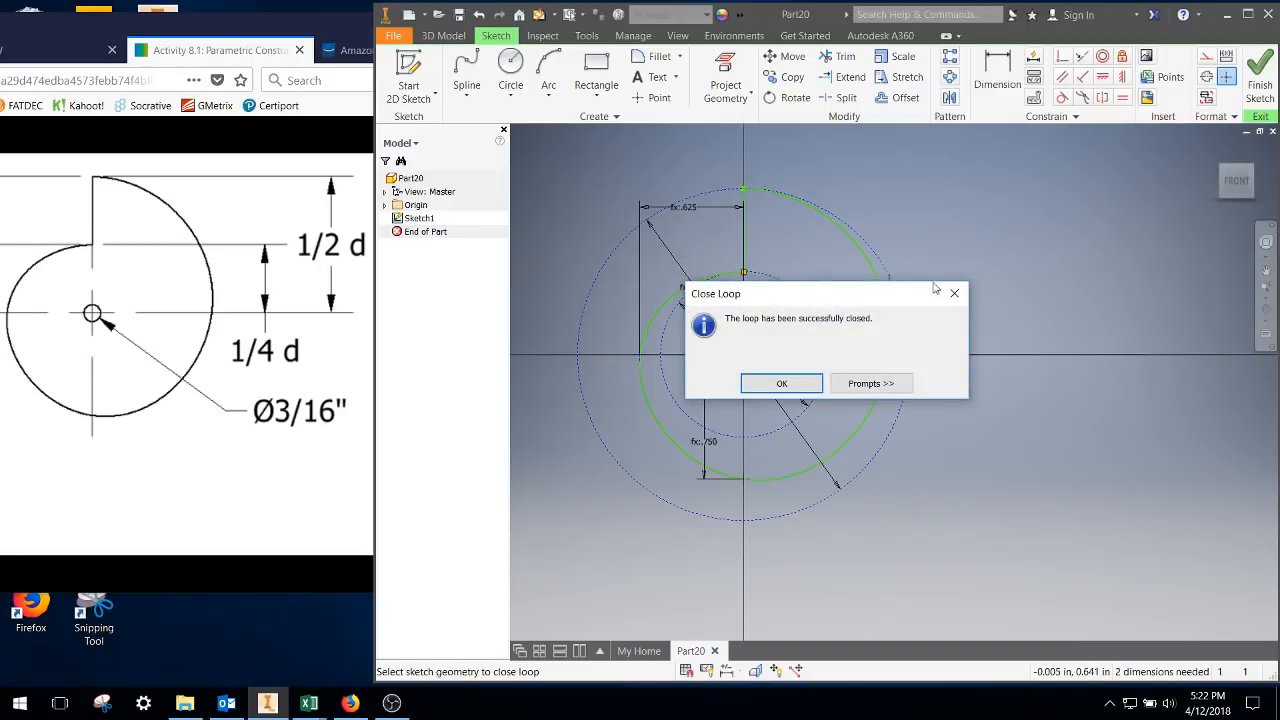
{"action": "left_click", "coordinate": [781, 383]}
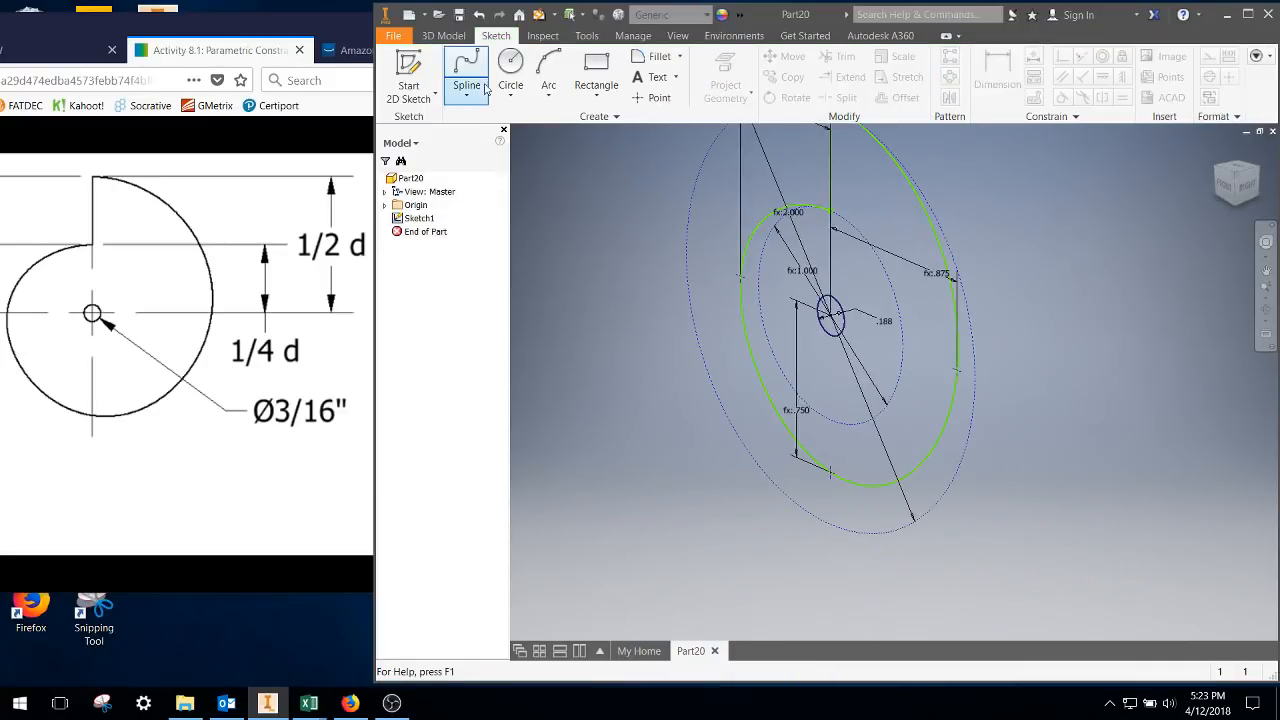
Step: Extrude the closed cam profile 3/16 in into a solid with the centre hole
{"action": "left_click", "coordinate": [443, 35]}
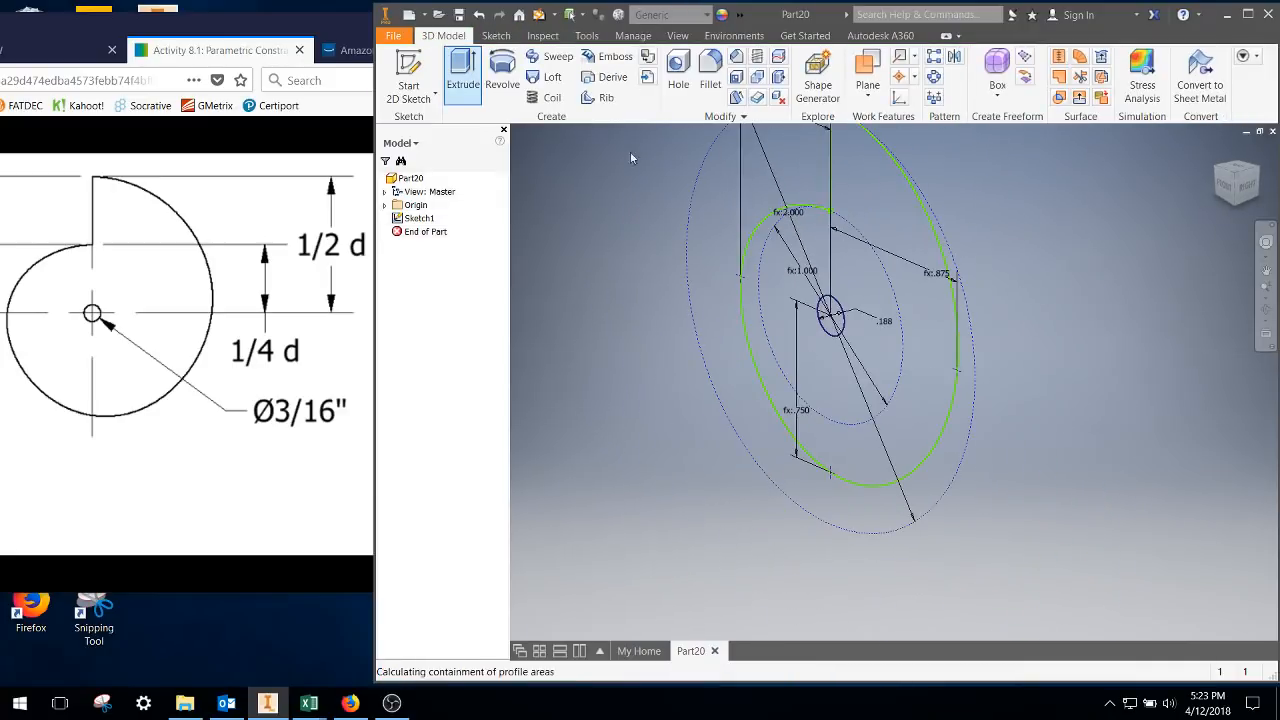
{"action": "left_click", "coordinate": [462, 75]}
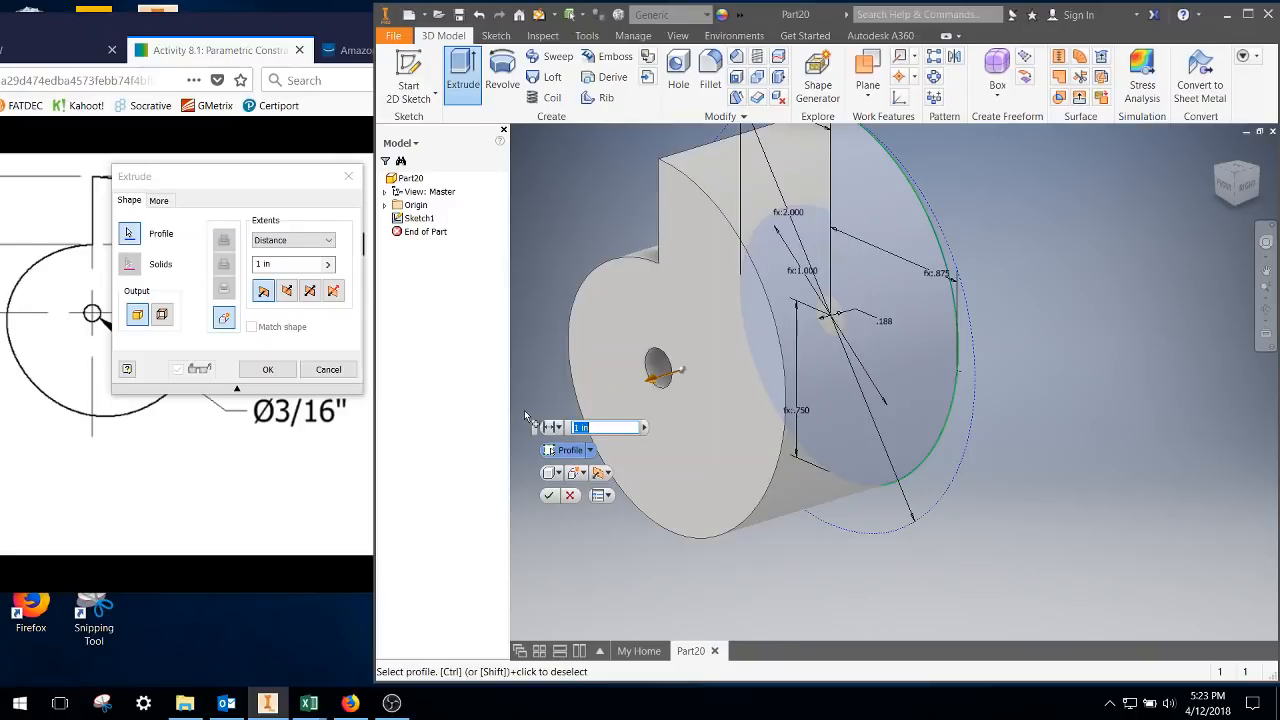
{"action": "type", "text": "3/16"}
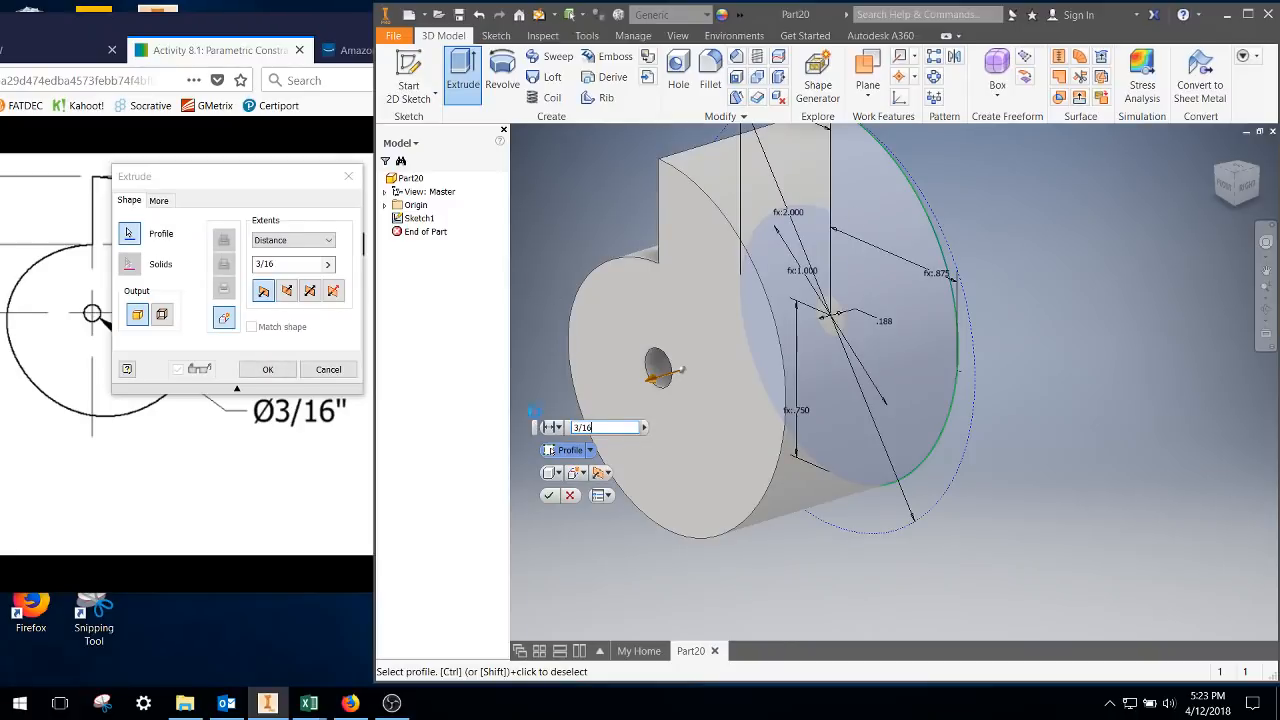
{"action": "left_click", "coordinate": [267, 369]}
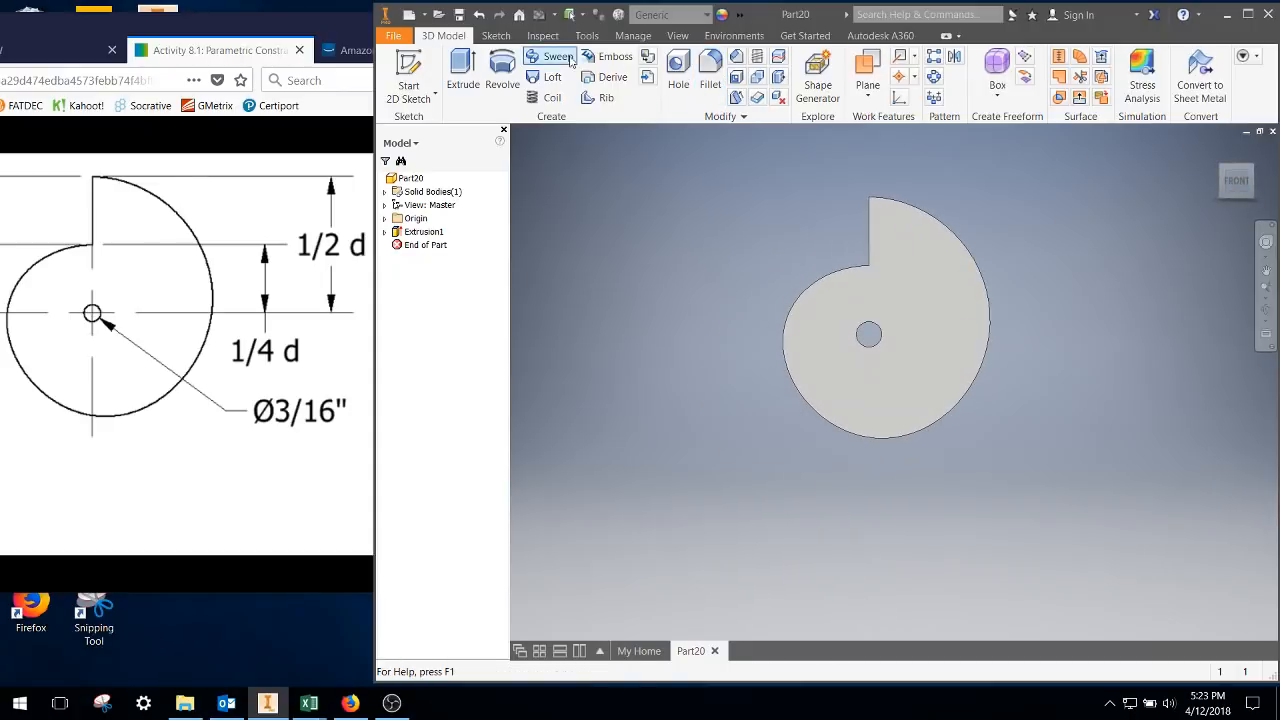
{"action": "left_click", "coordinate": [633, 35]}
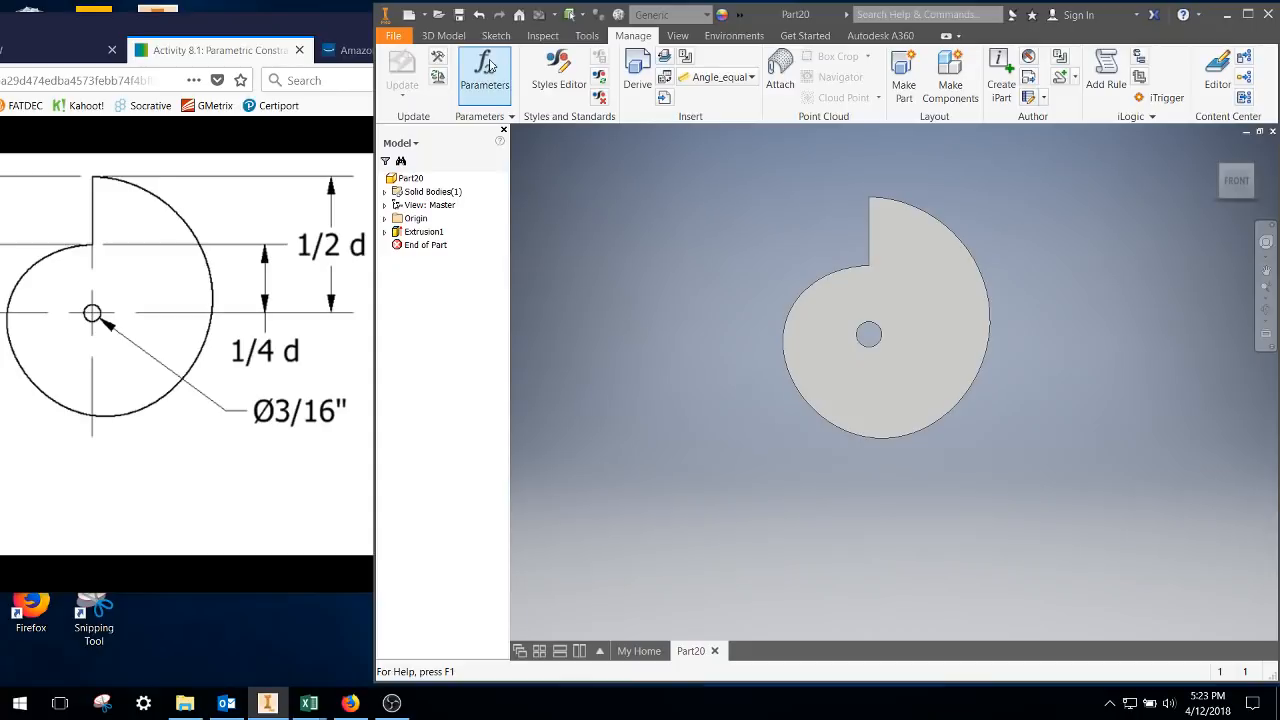
{"action": "left_click", "coordinate": [484, 75]}
{"action": "type", "text": "10"}
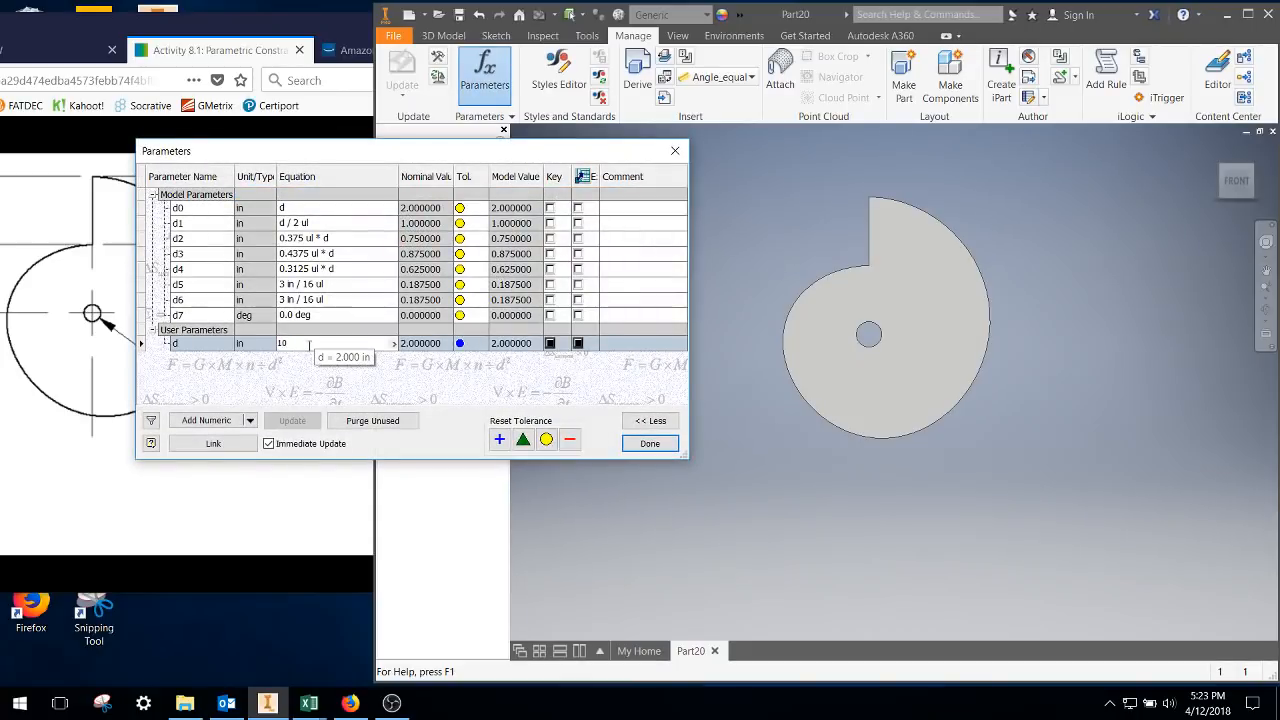
{"action": "left_click", "coordinate": [649, 443]}
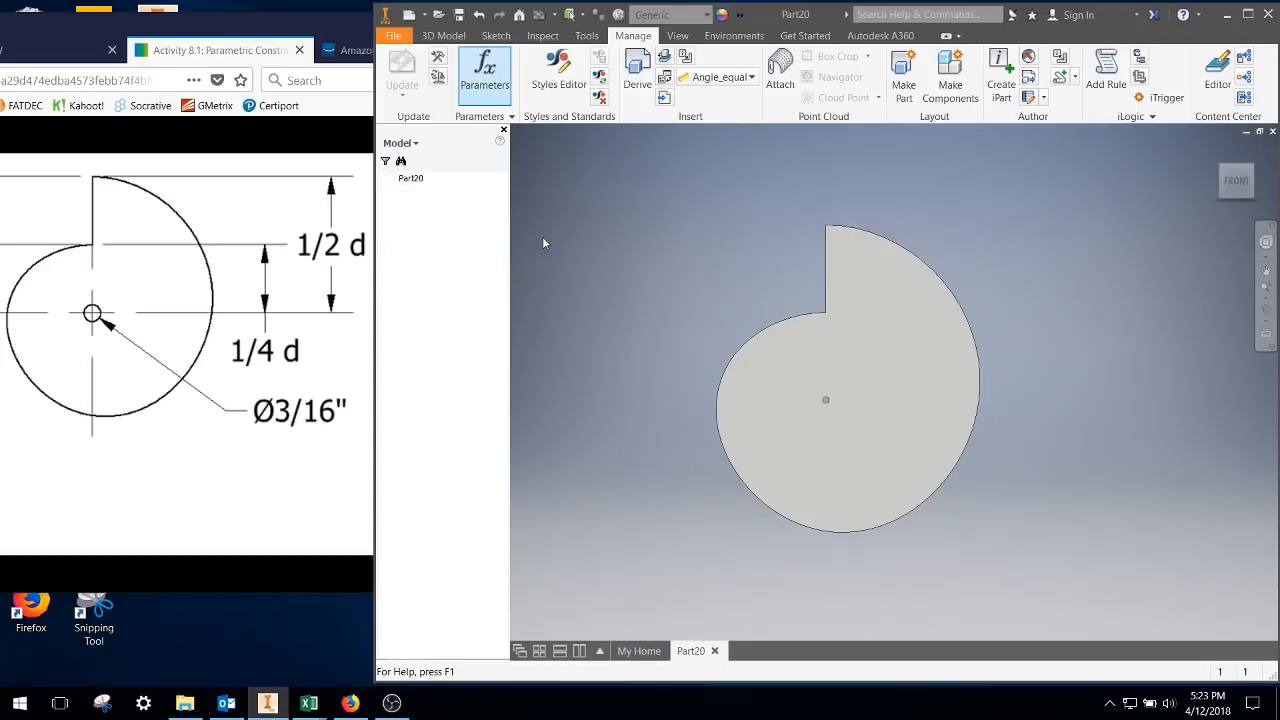
{"action": "left_click", "coordinate": [484, 70]}
{"action": "type", "text": "2"}
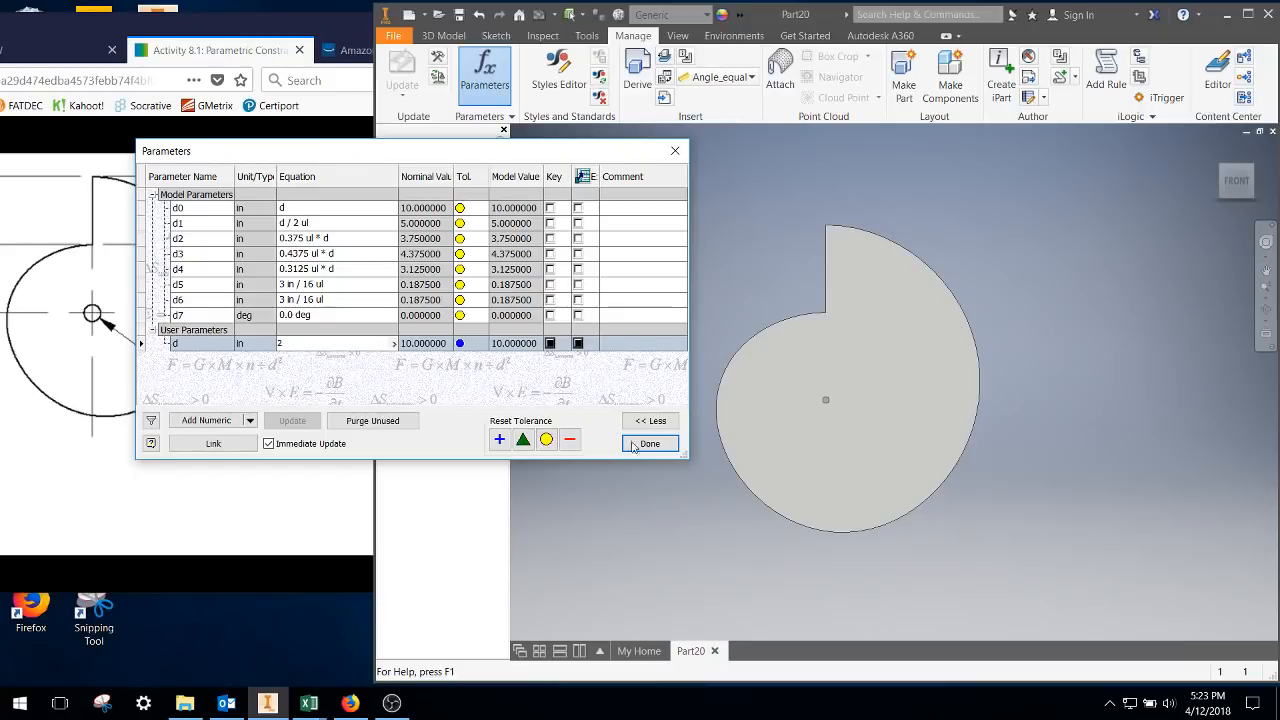
{"action": "left_click", "coordinate": [648, 443]}
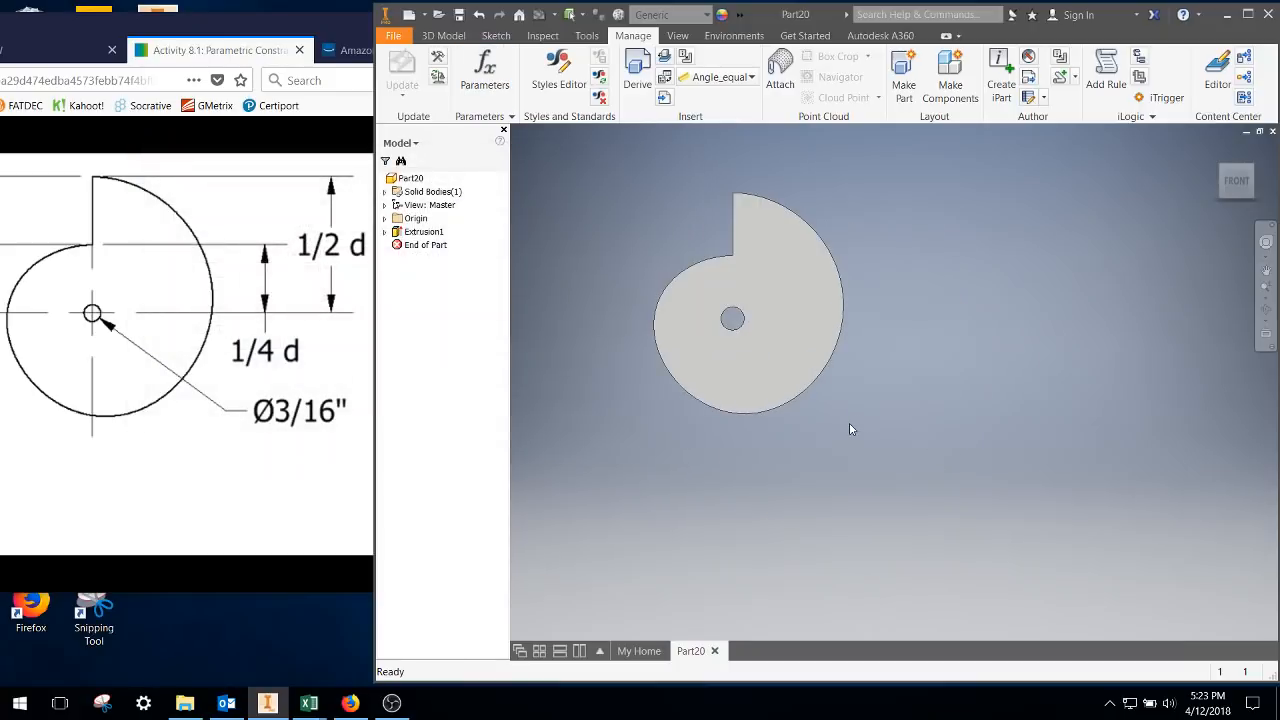